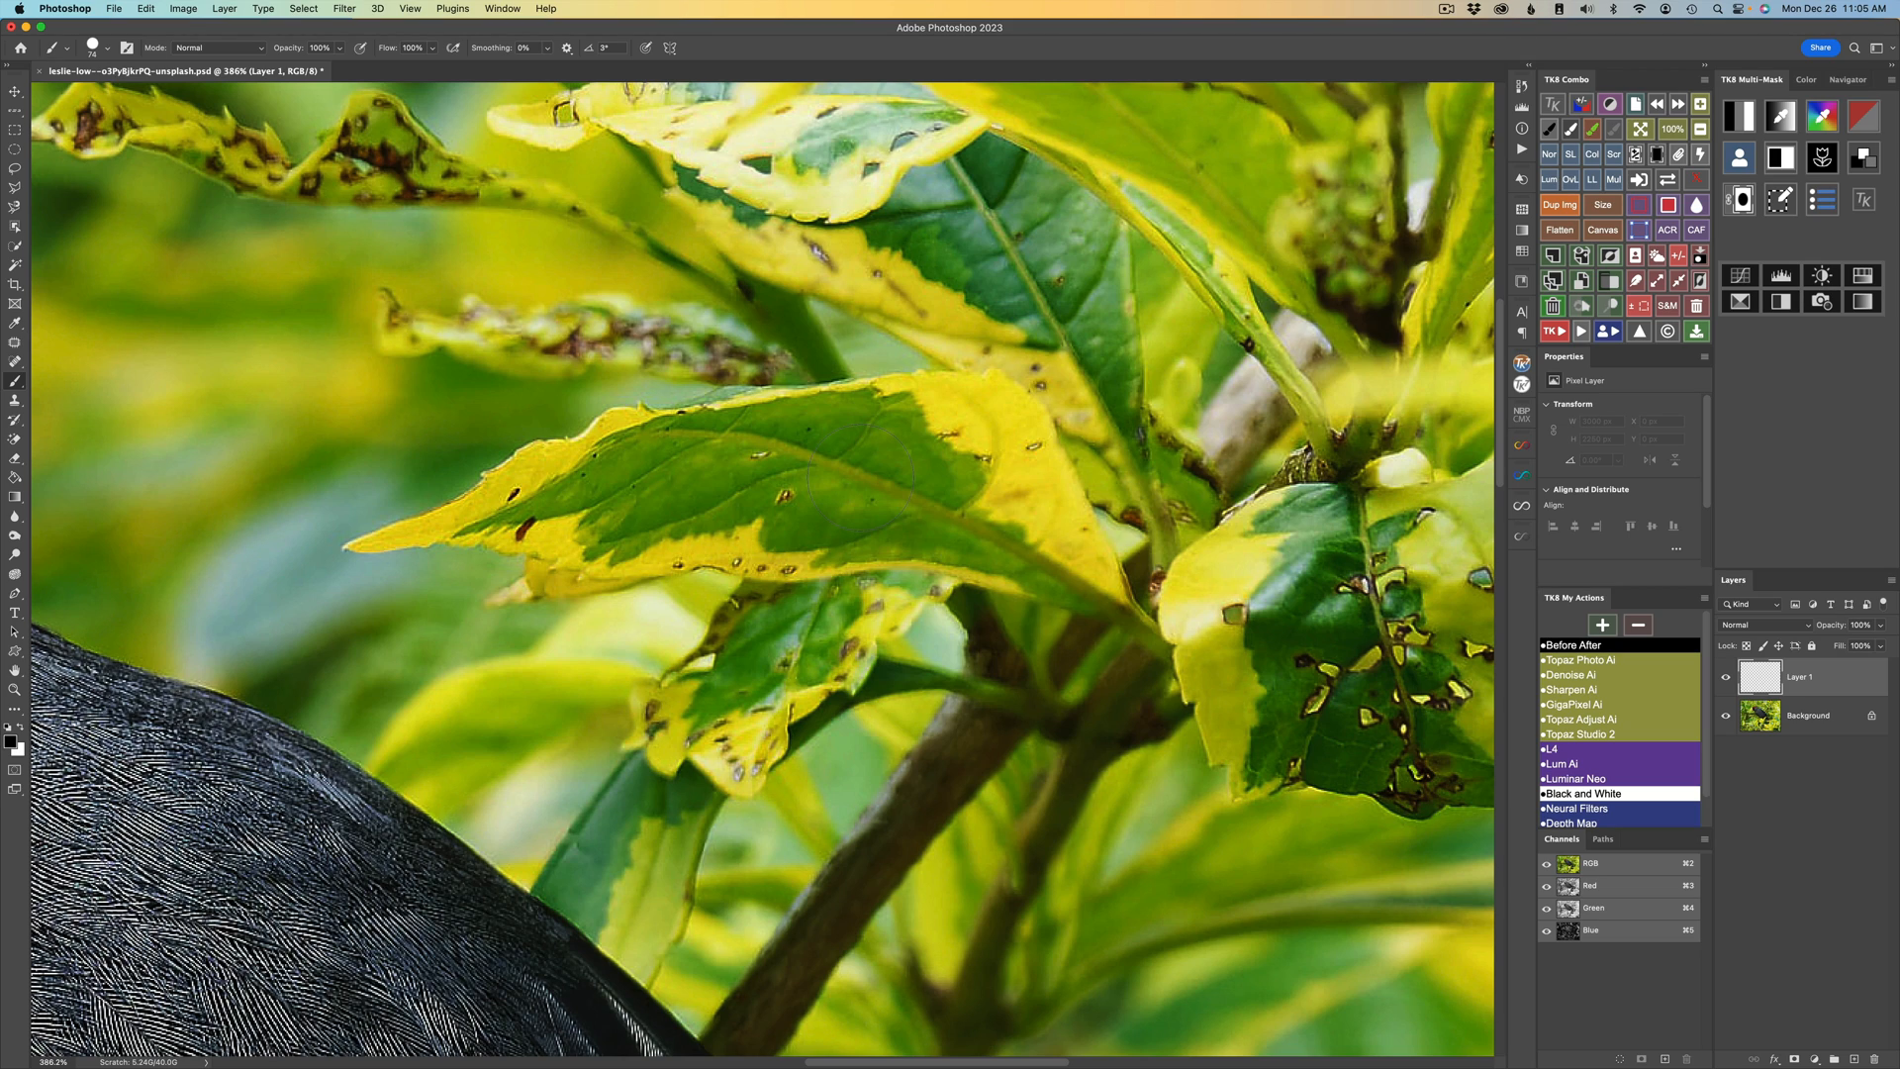
mouse_move(871, 479)
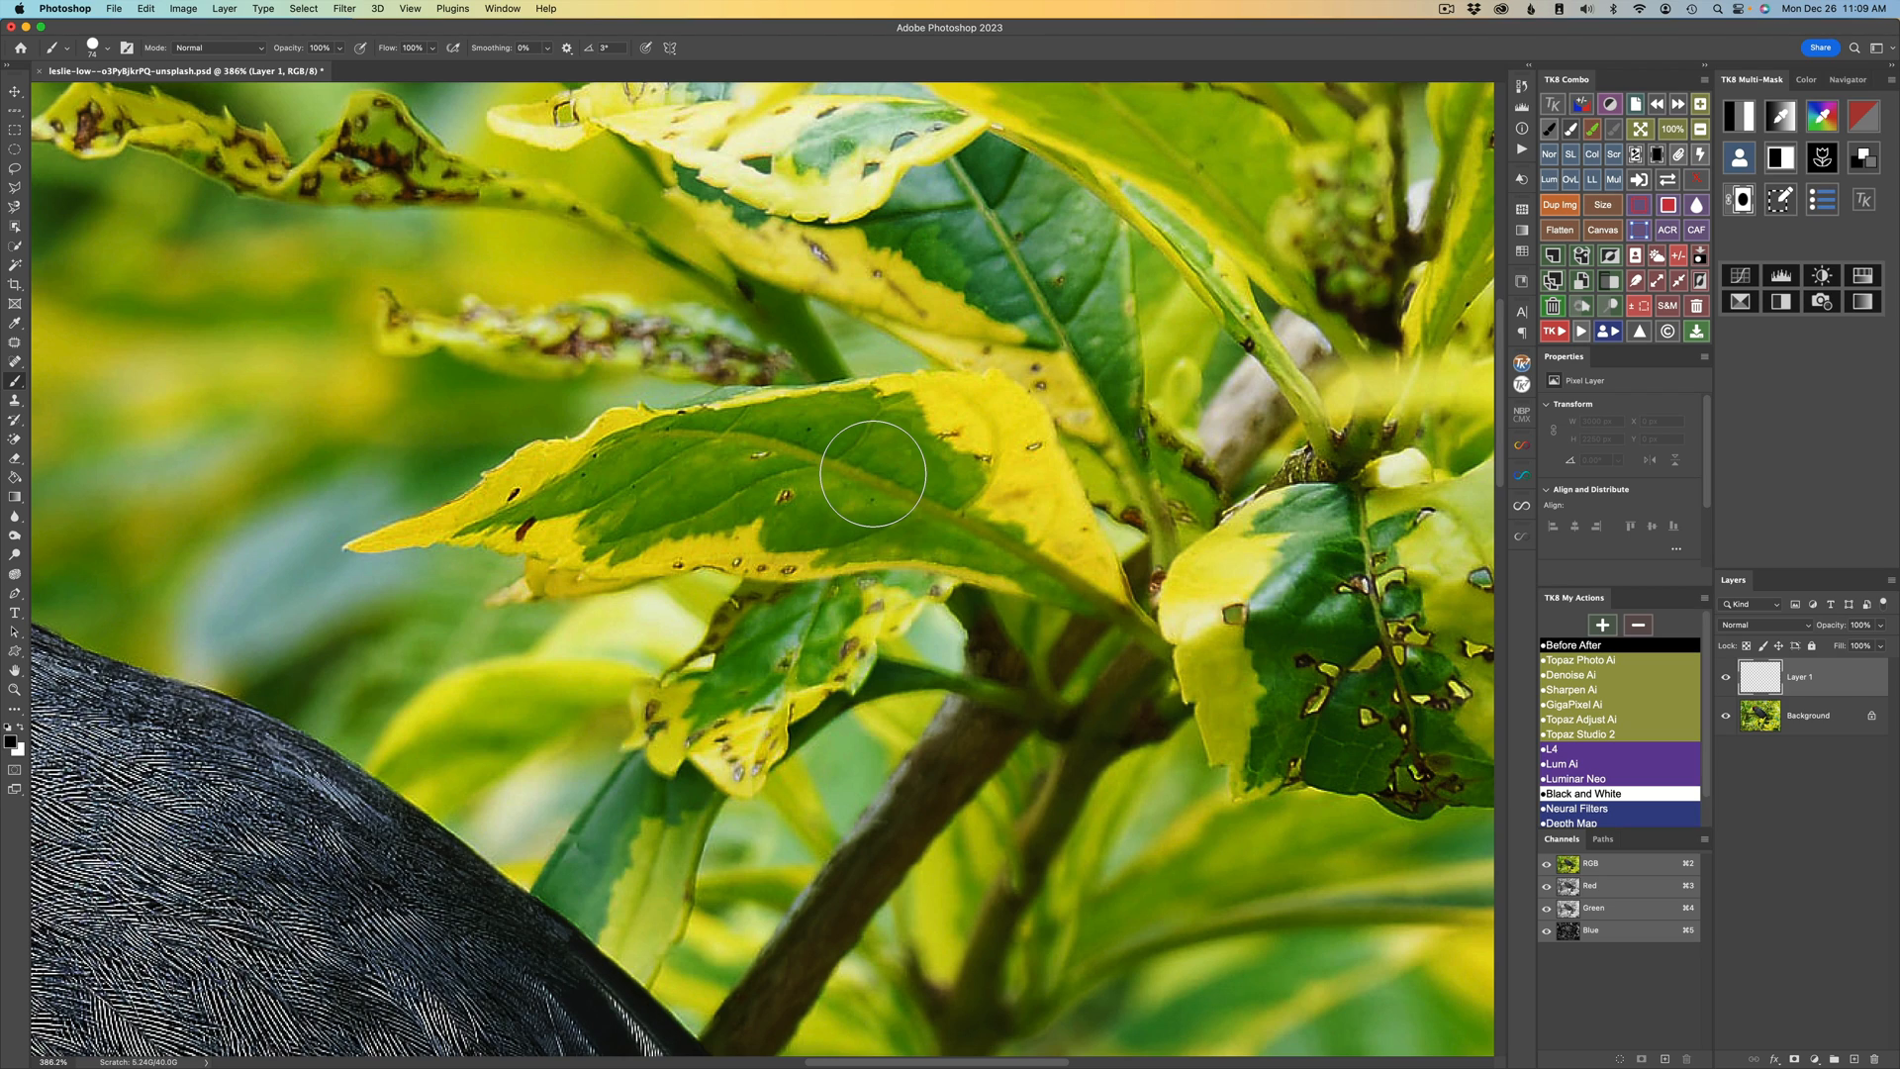
mouse_move(873, 478)
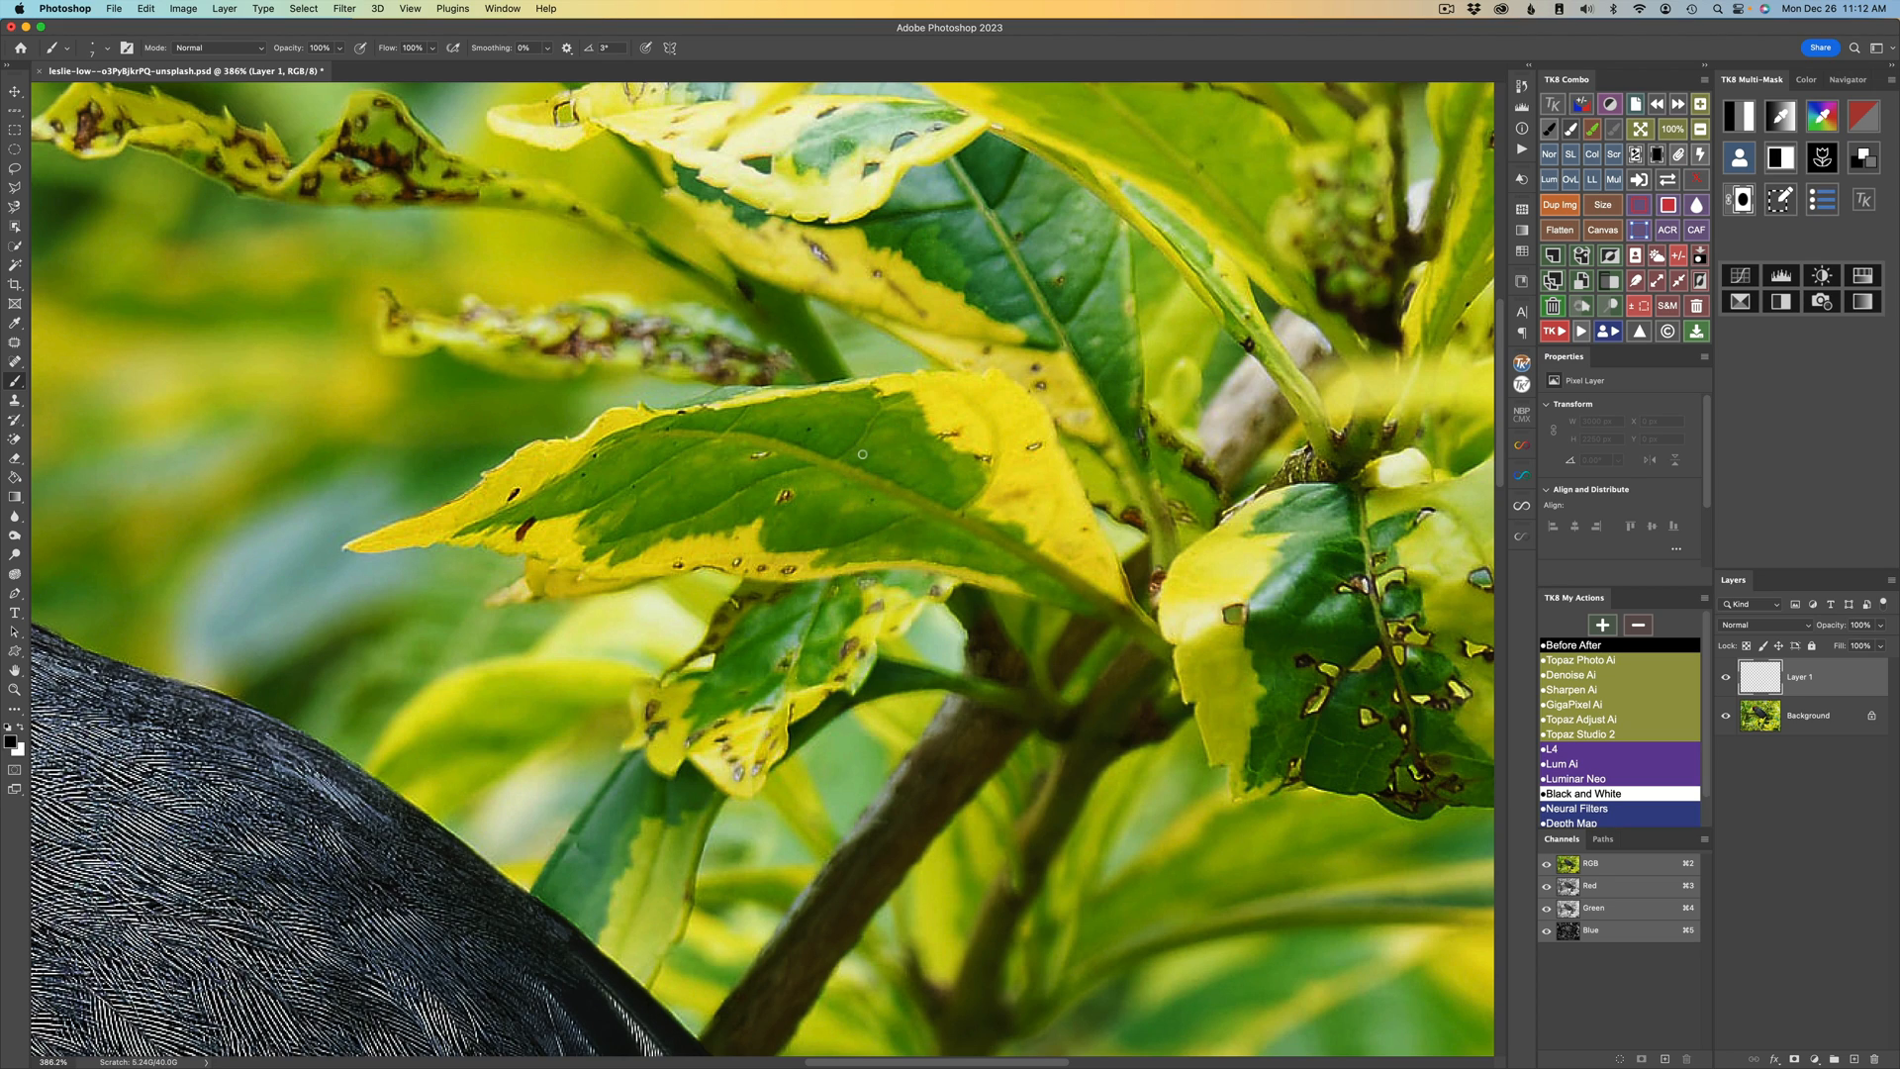
mouse_move(894, 452)
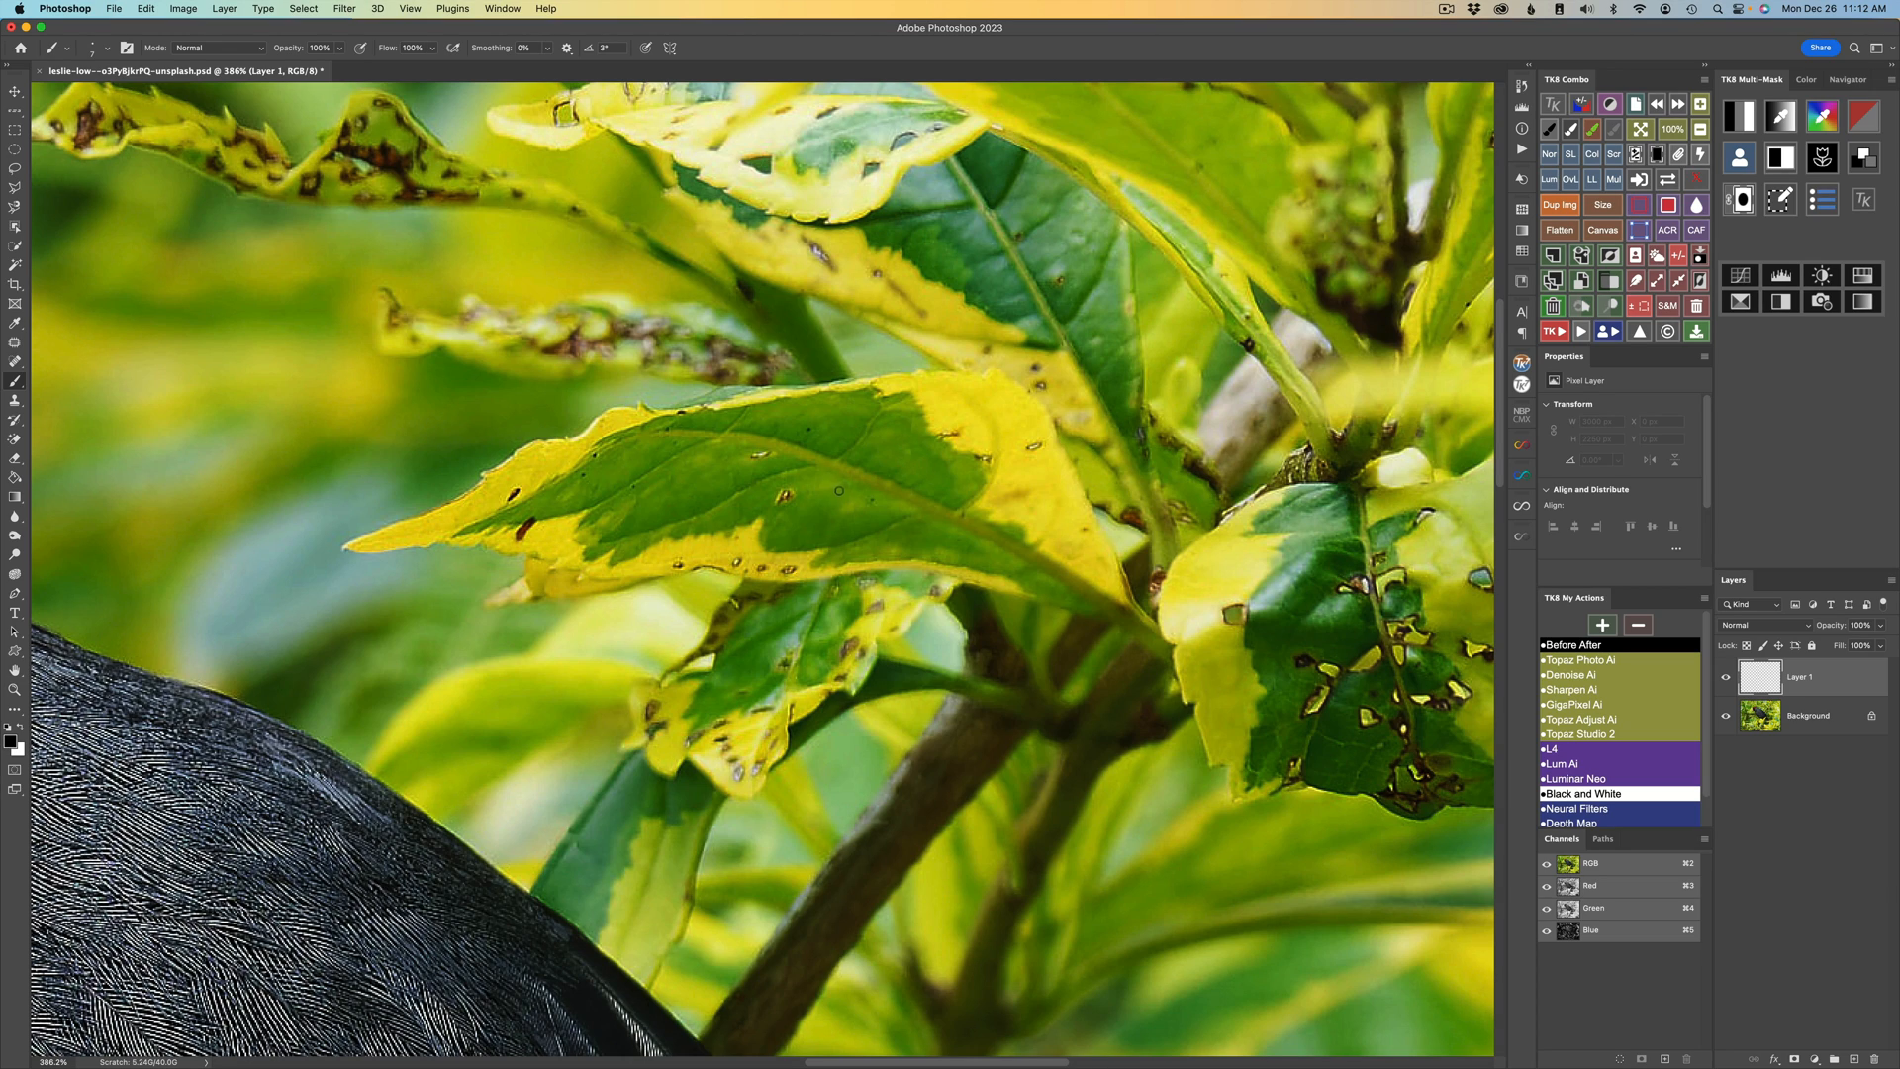
mouse_move(897, 472)
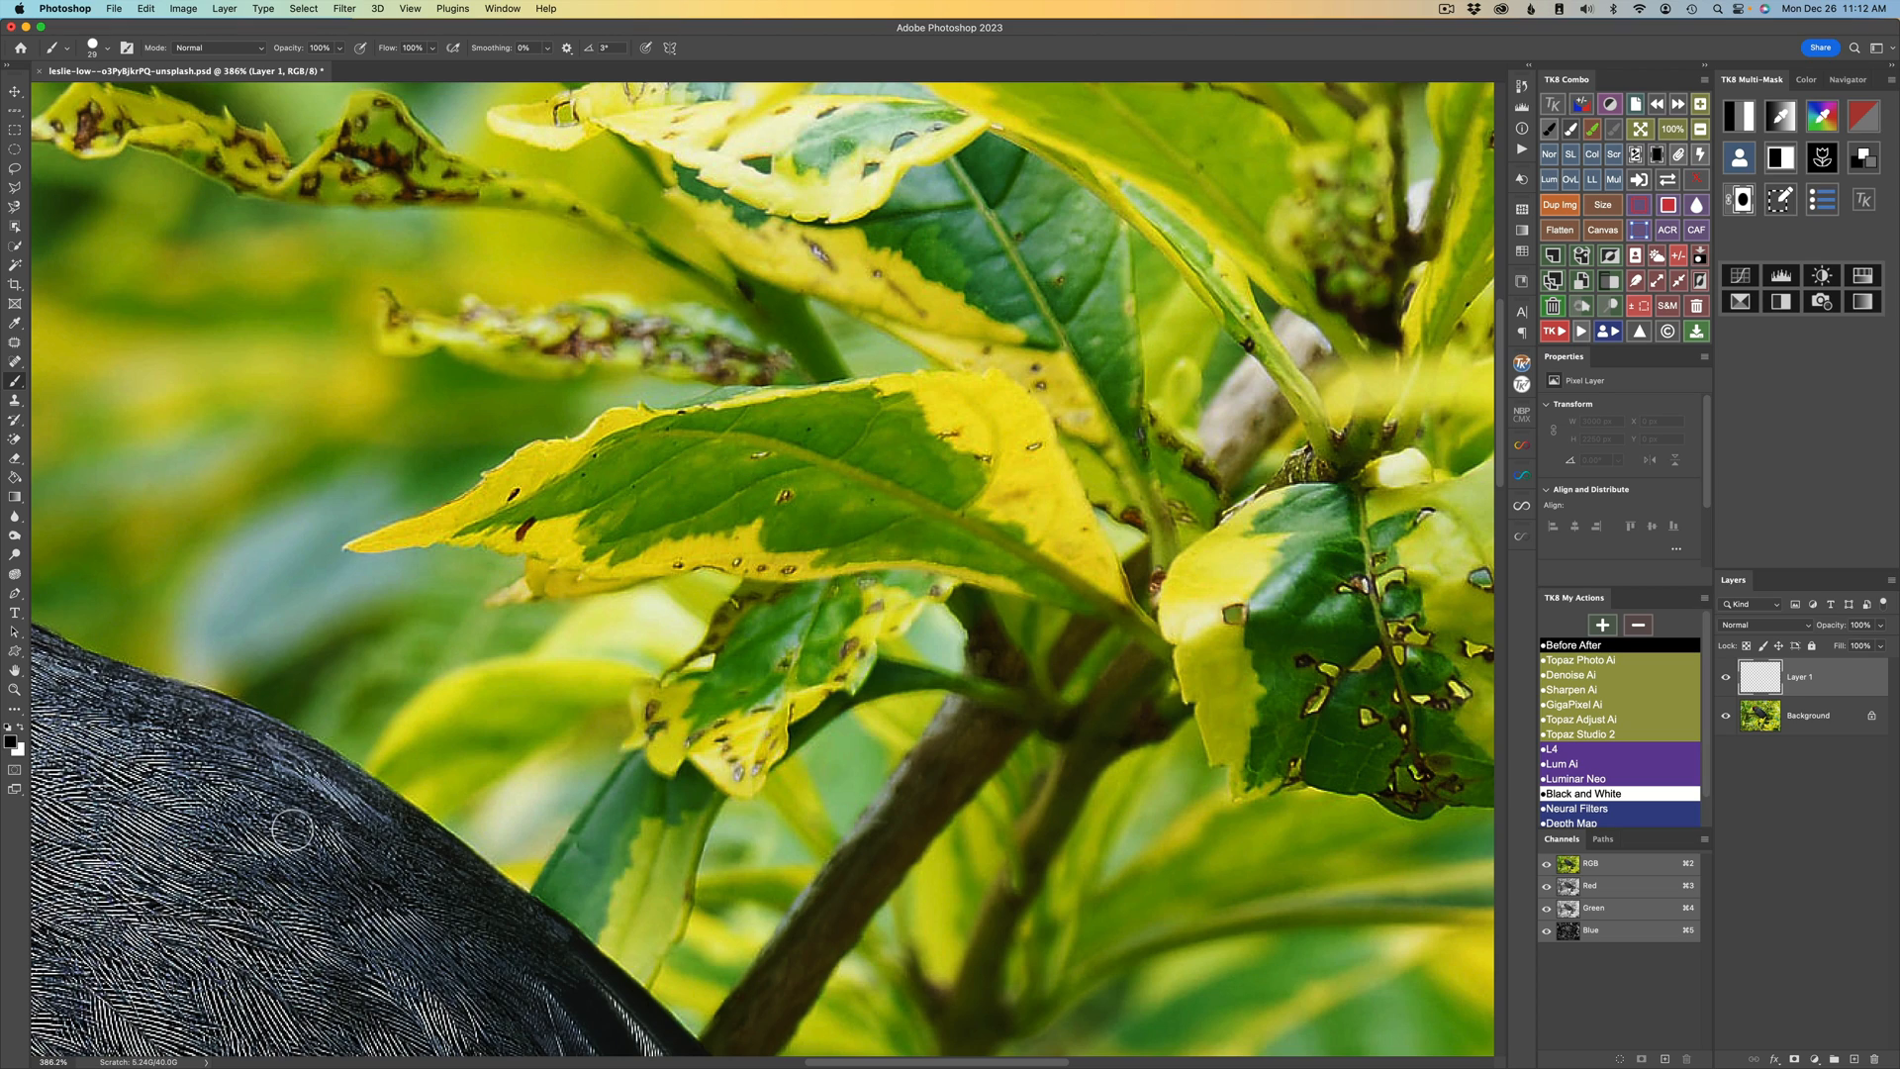
mouse_move(407, 873)
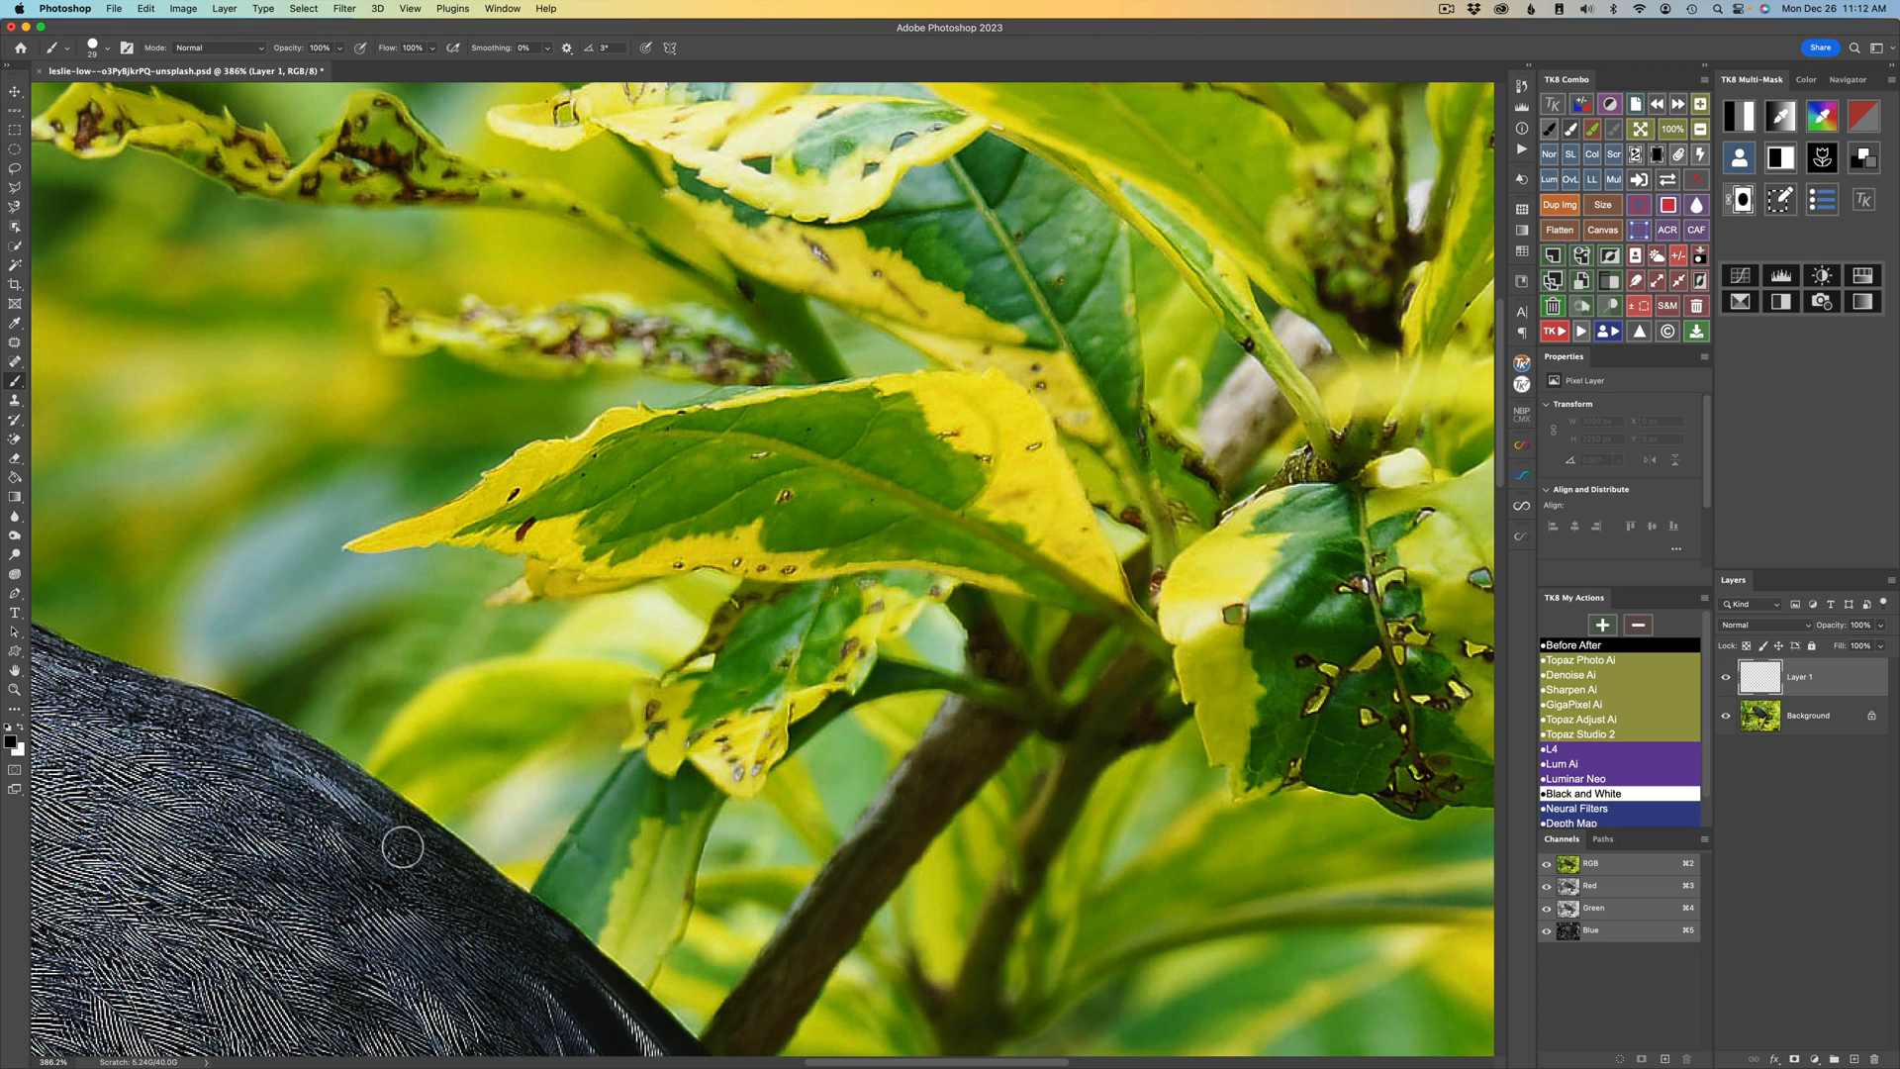
mouse_move(514, 840)
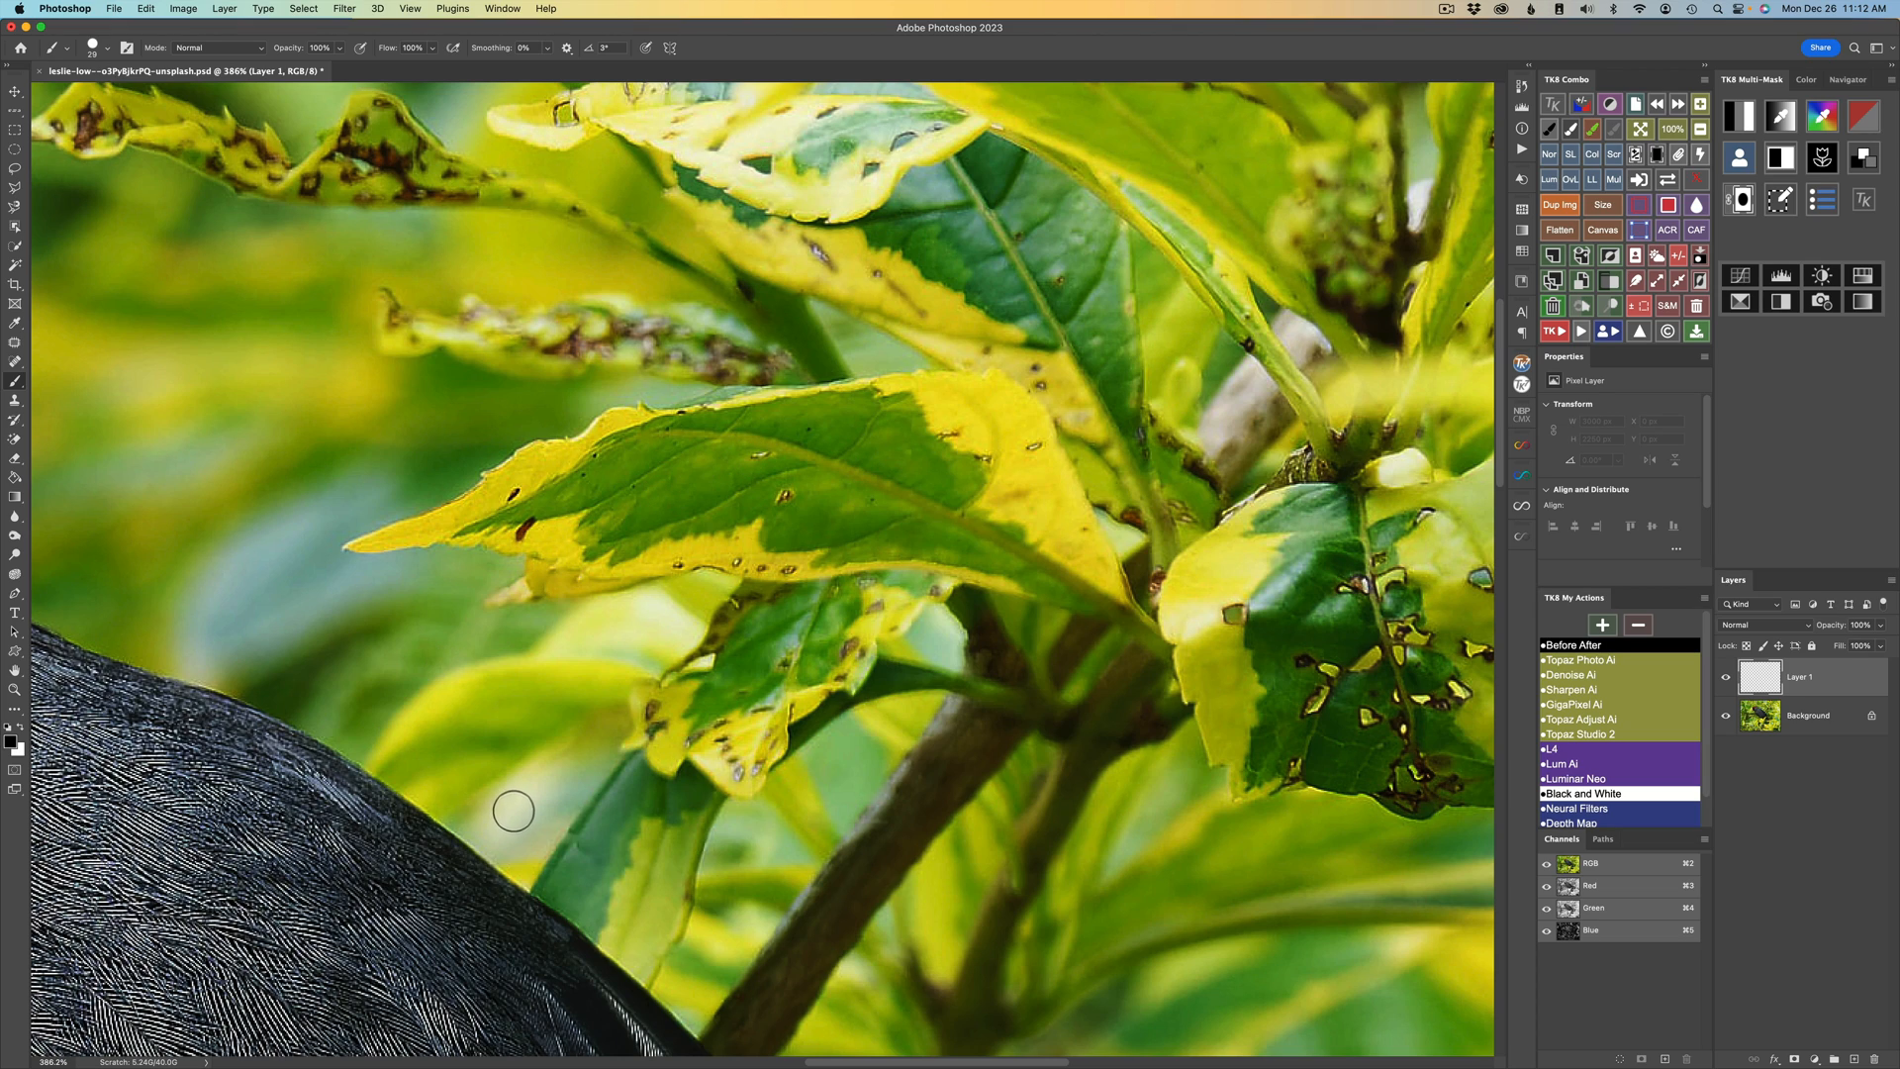
mouse_move(913, 457)
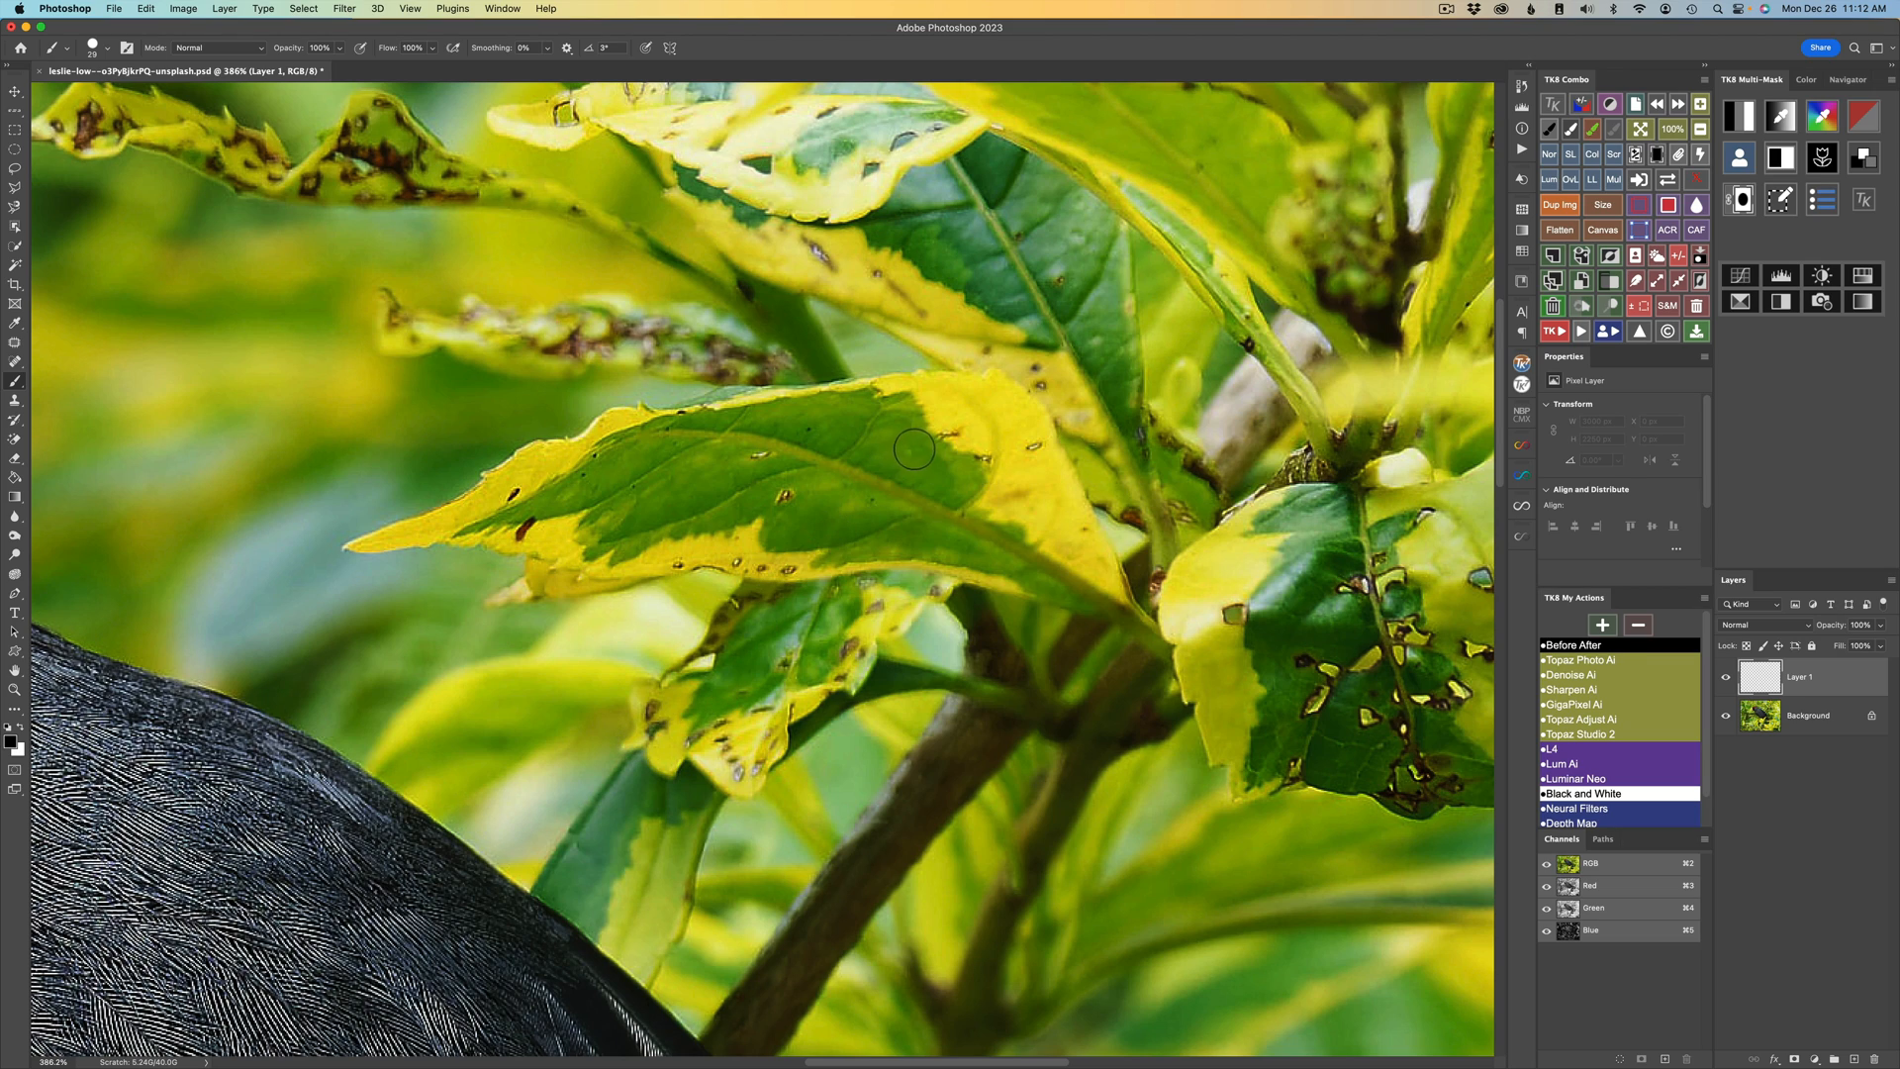
mouse_move(894, 459)
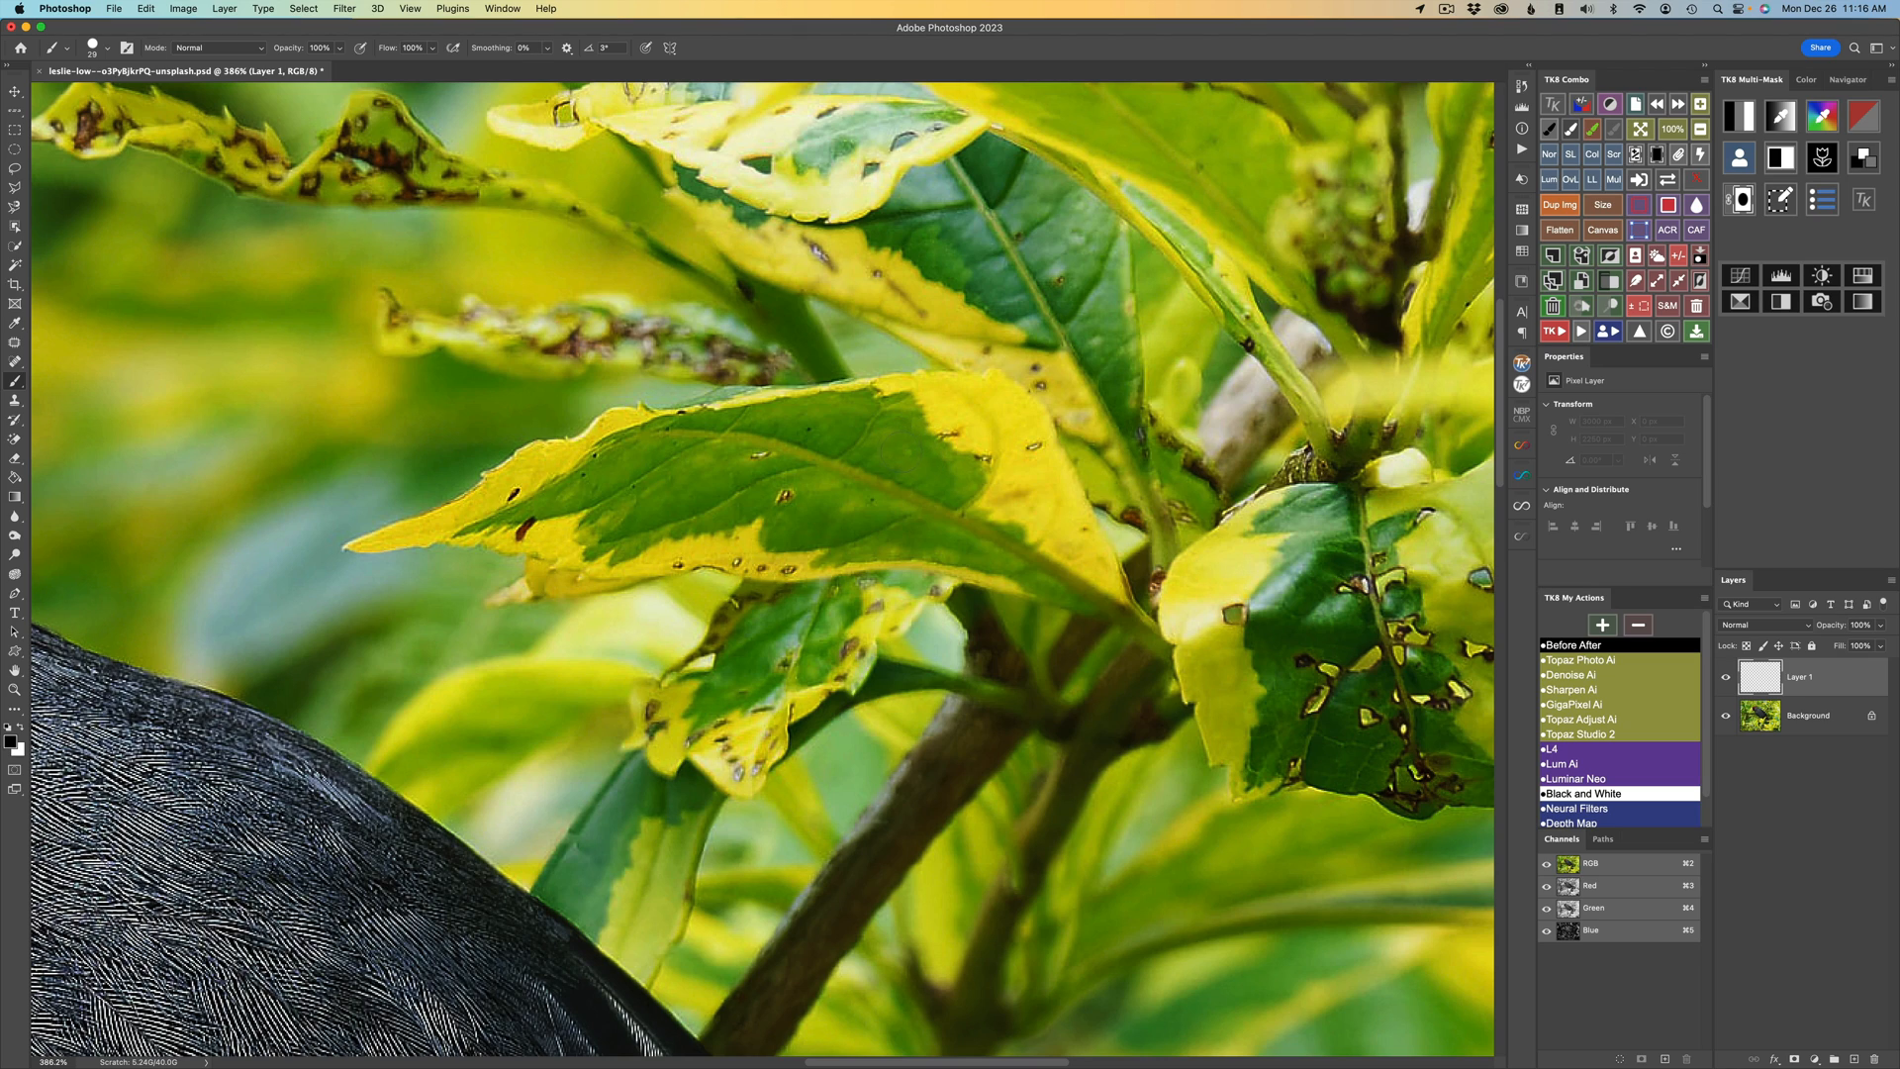
mouse_move(979, 409)
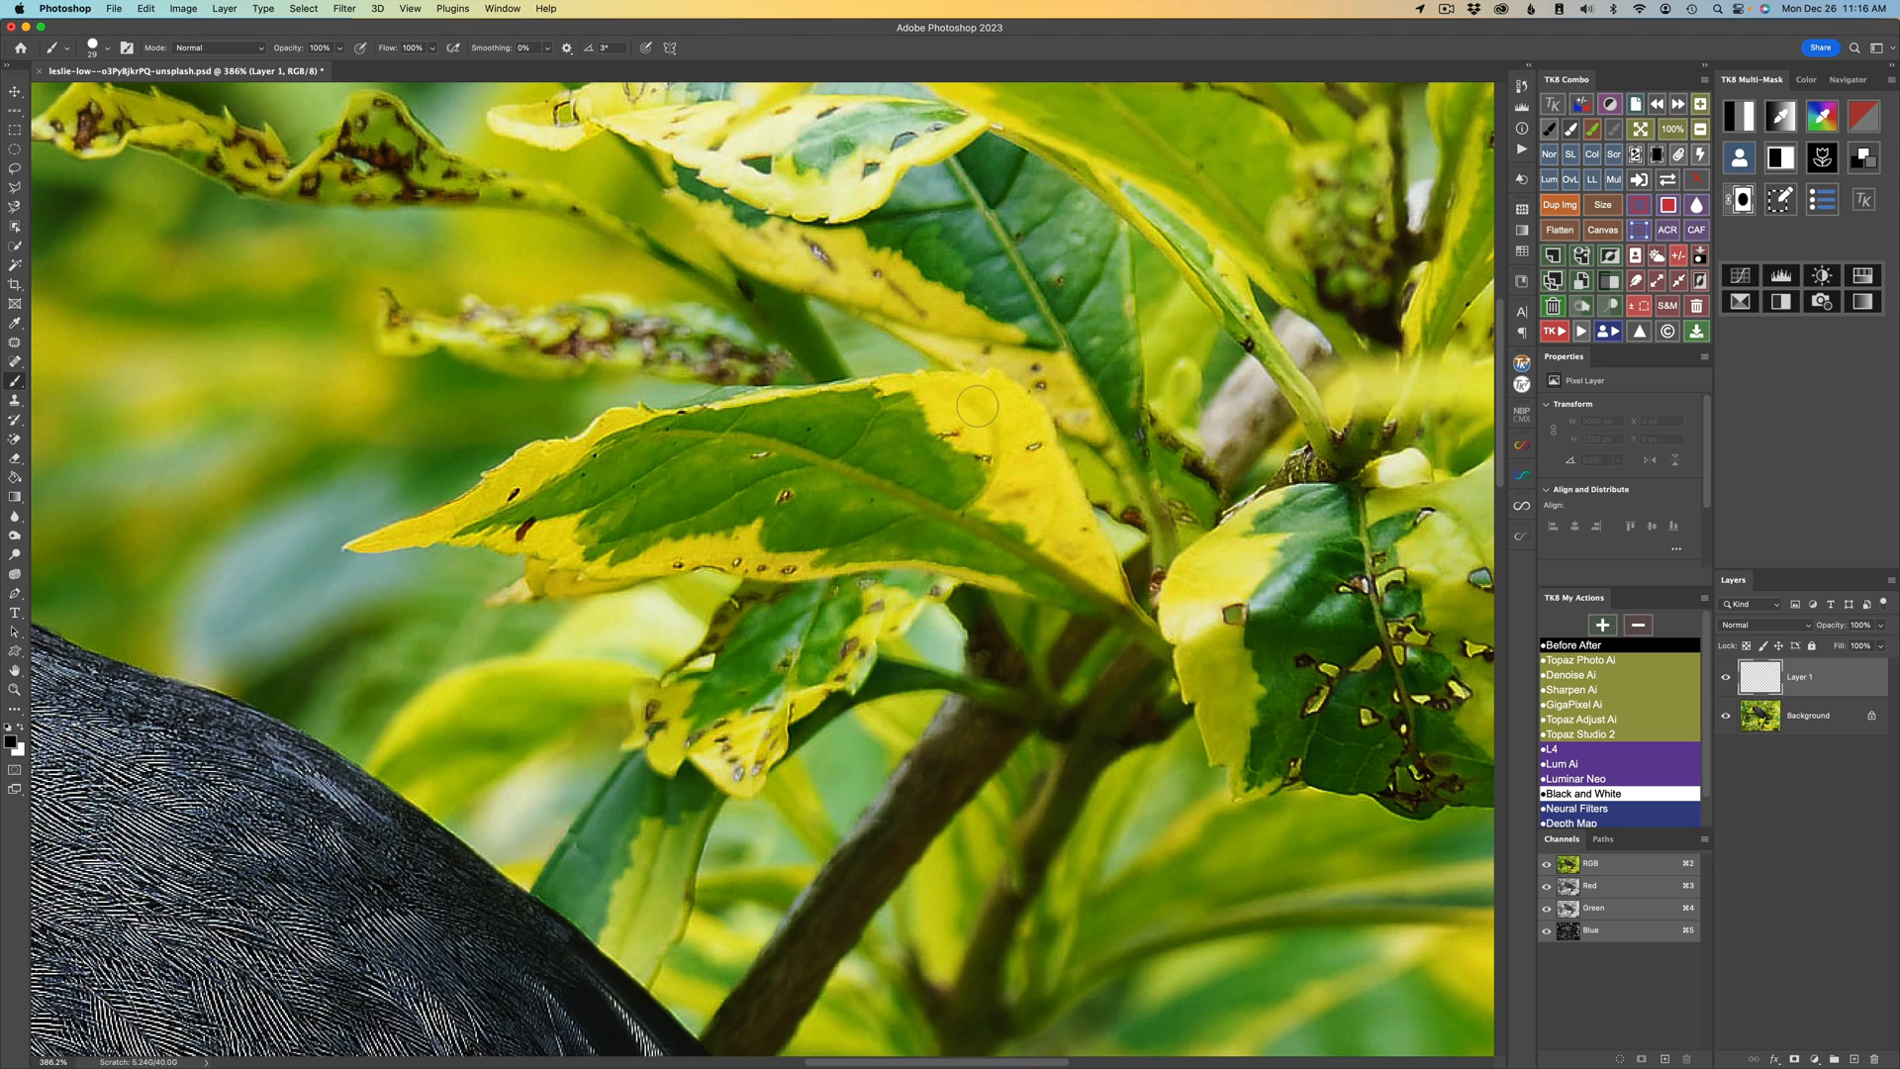
mouse_move(981, 420)
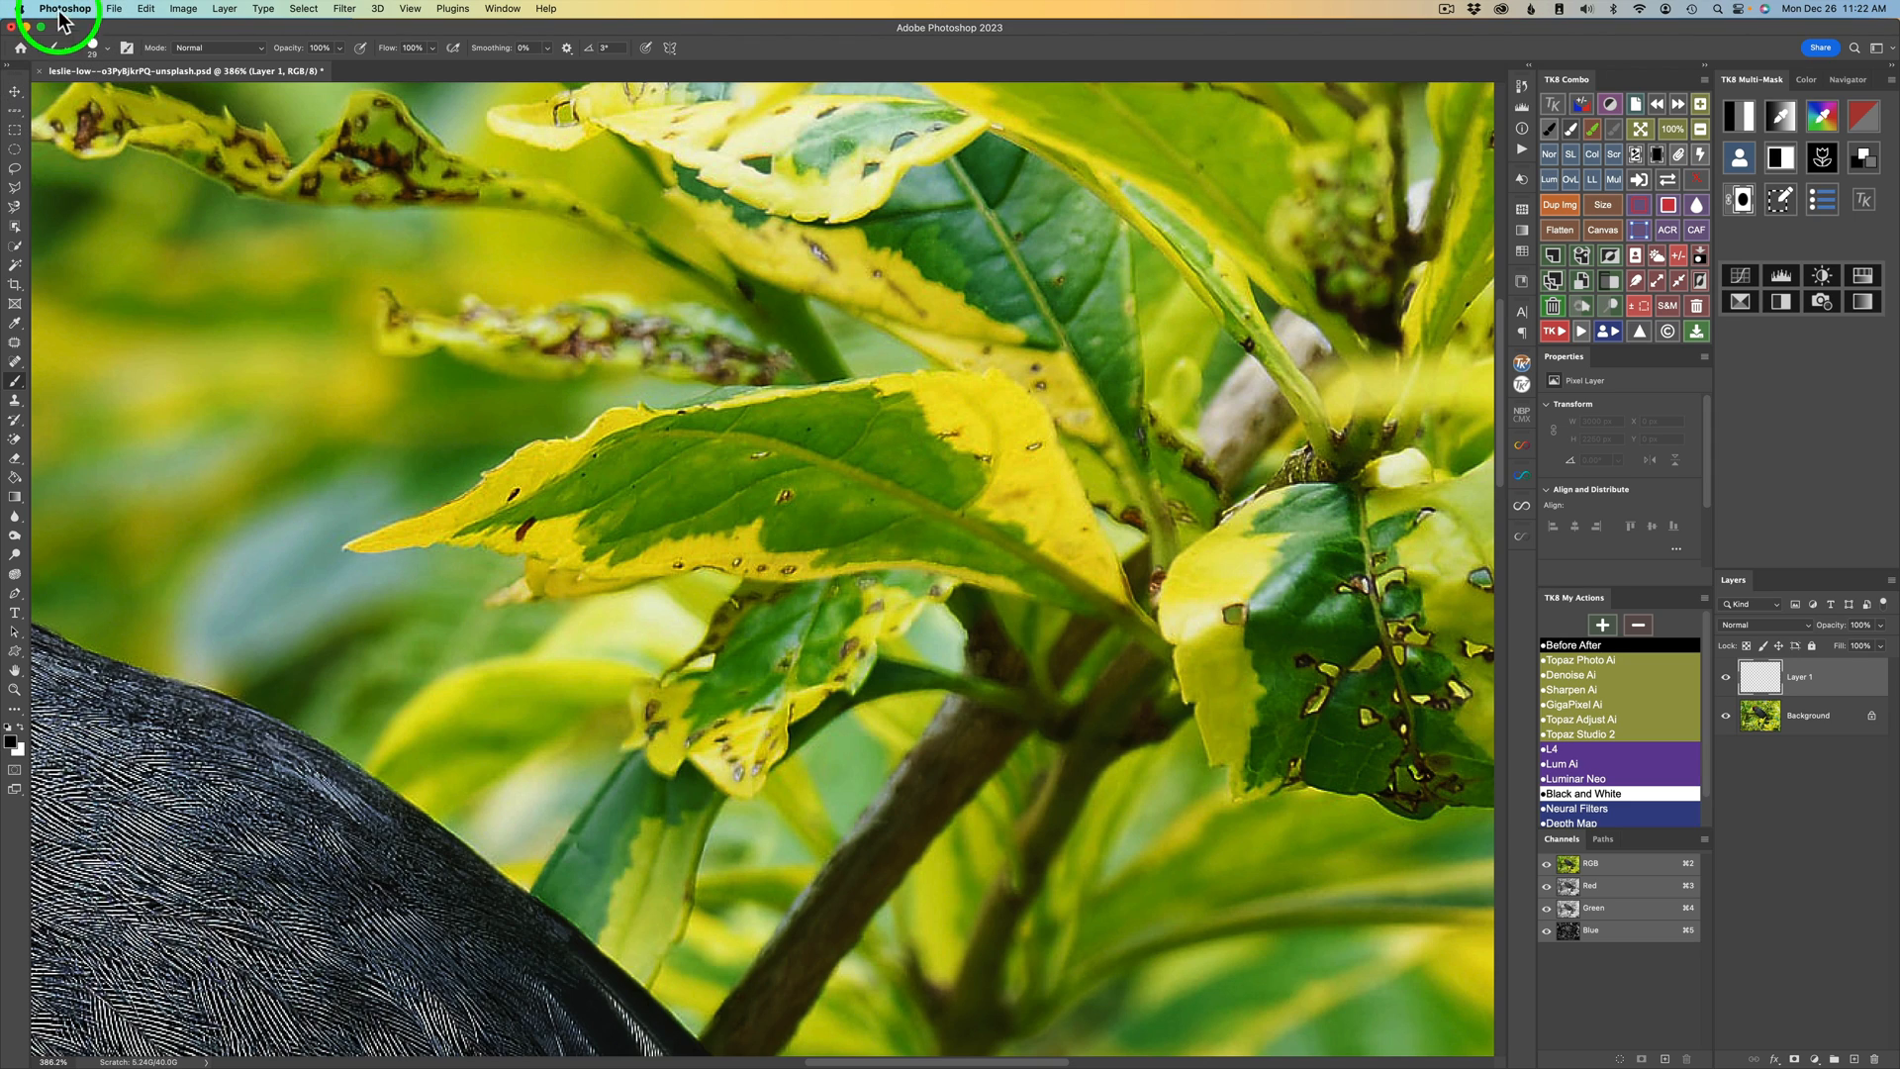
Open the Cursors preferences from the Photoshop menu, after briefly dismissing the menu once.
left_click(64, 13)
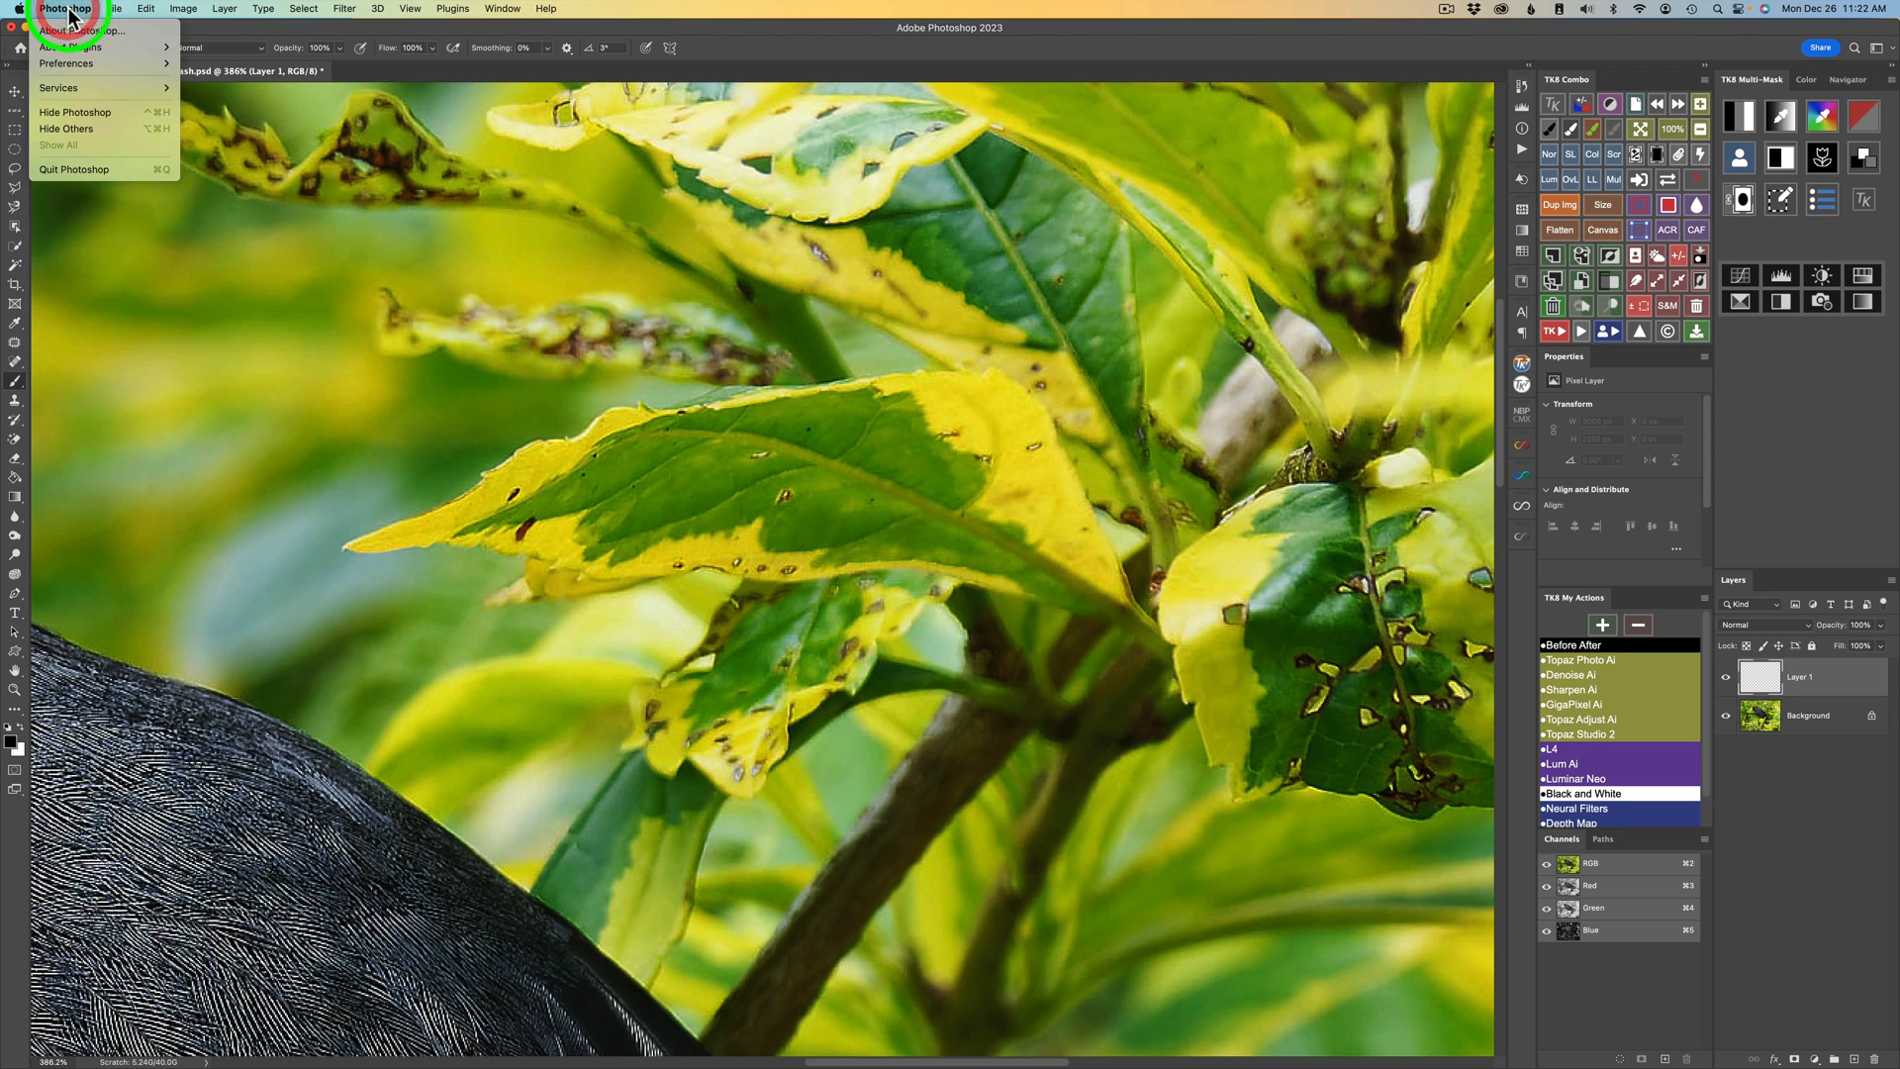
left_click(63, 50)
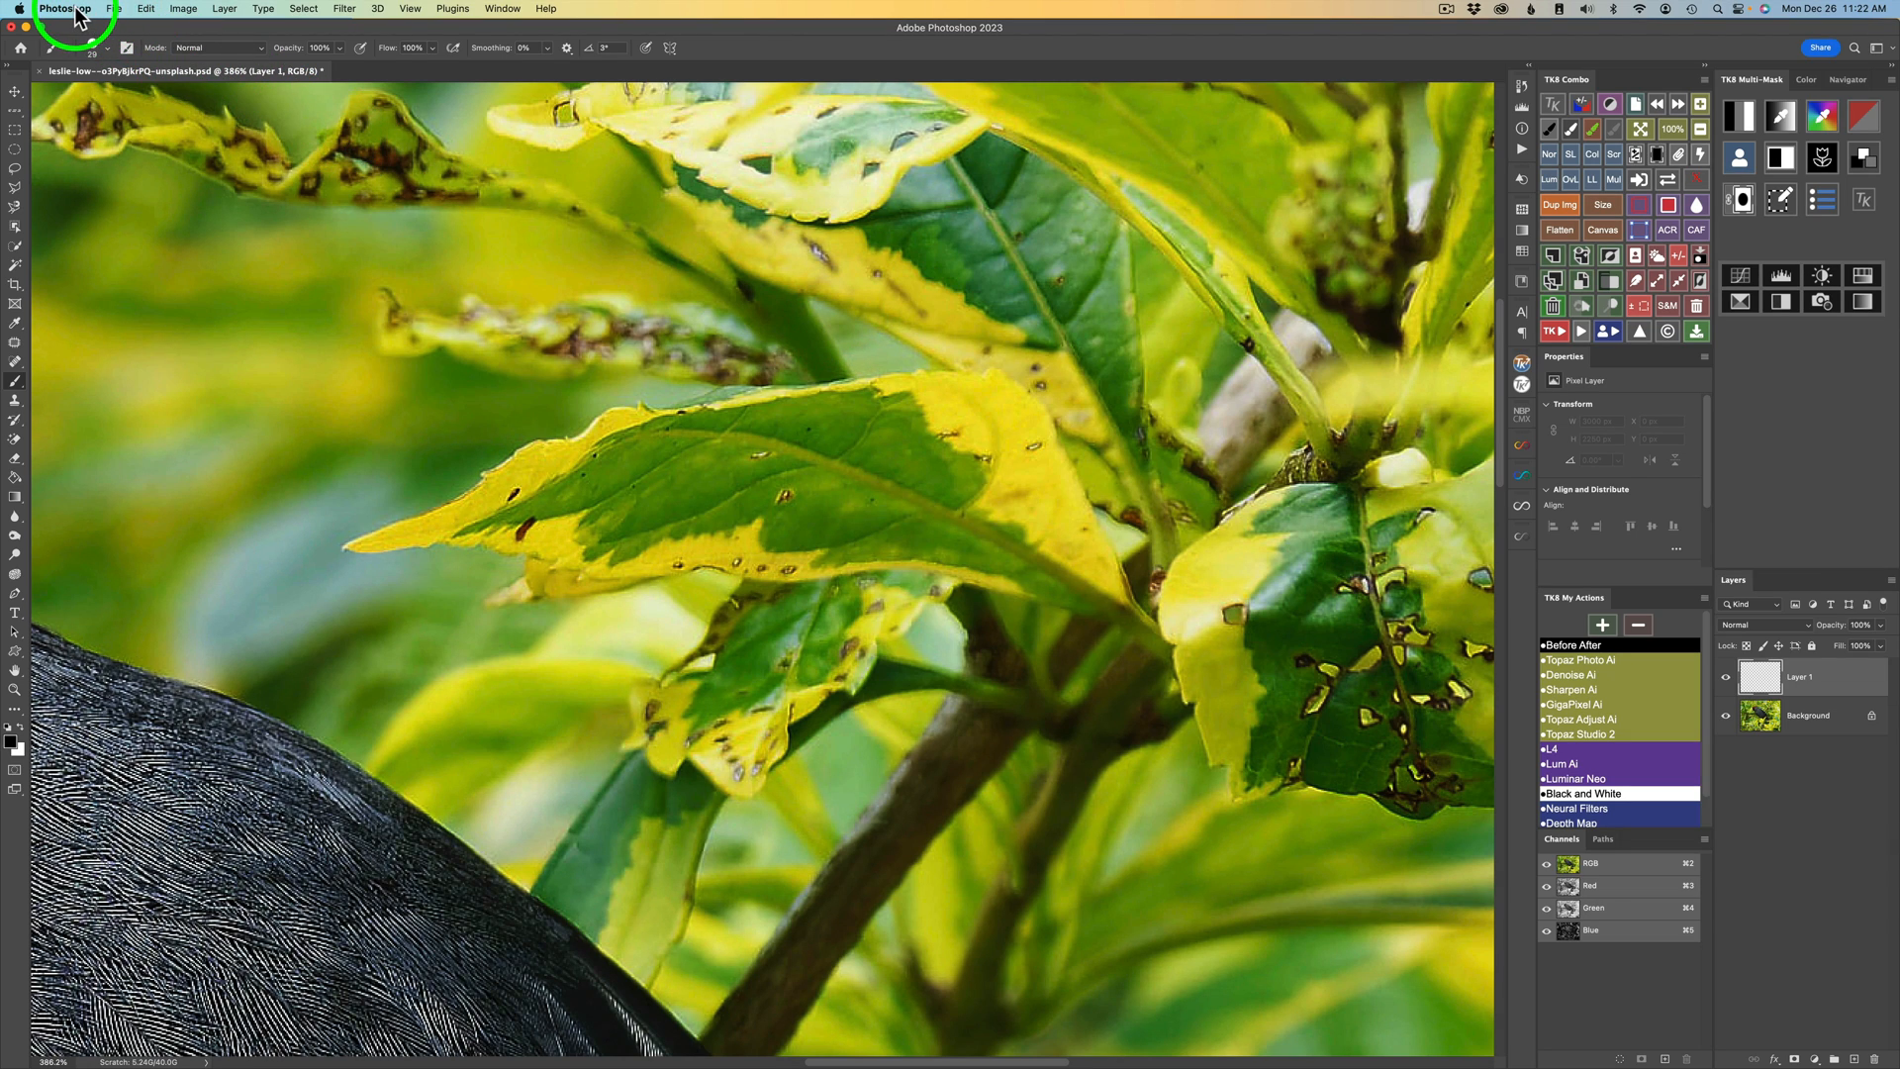
left_click(70, 10)
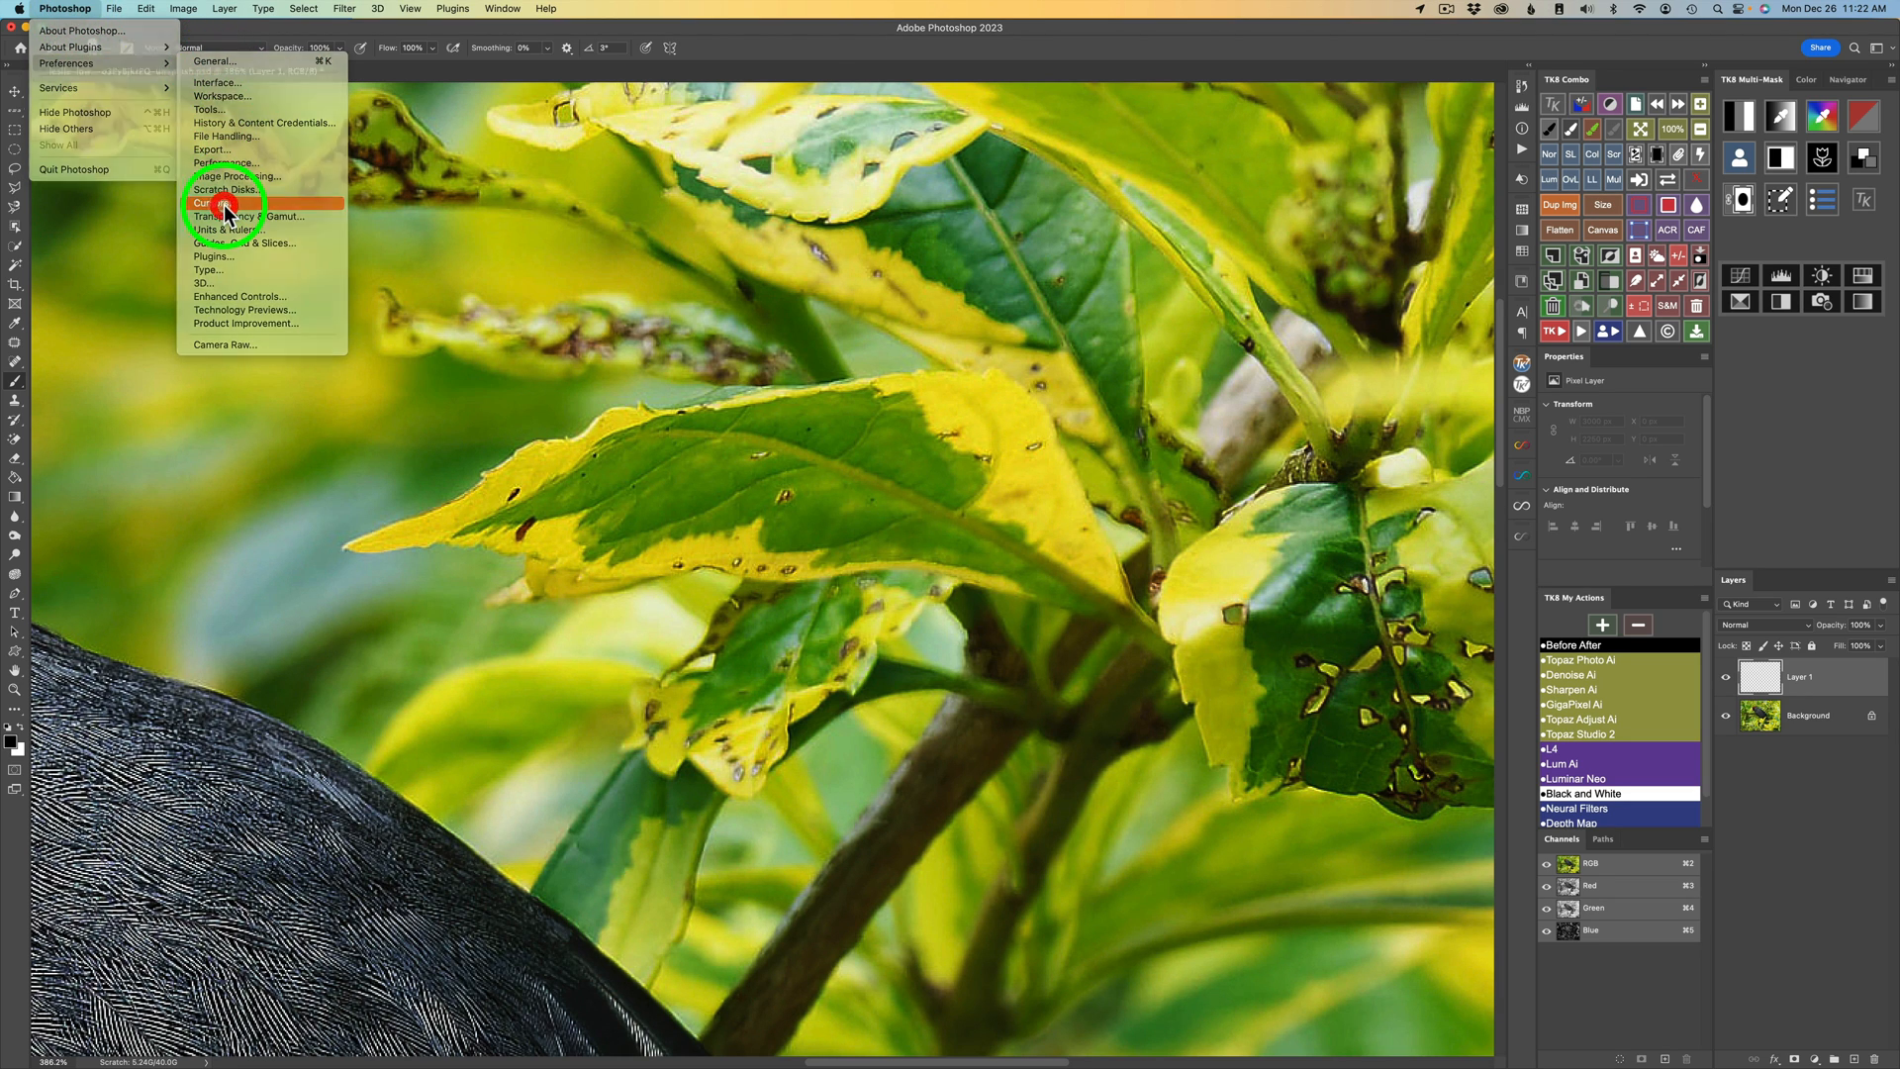
left_click(218, 202)
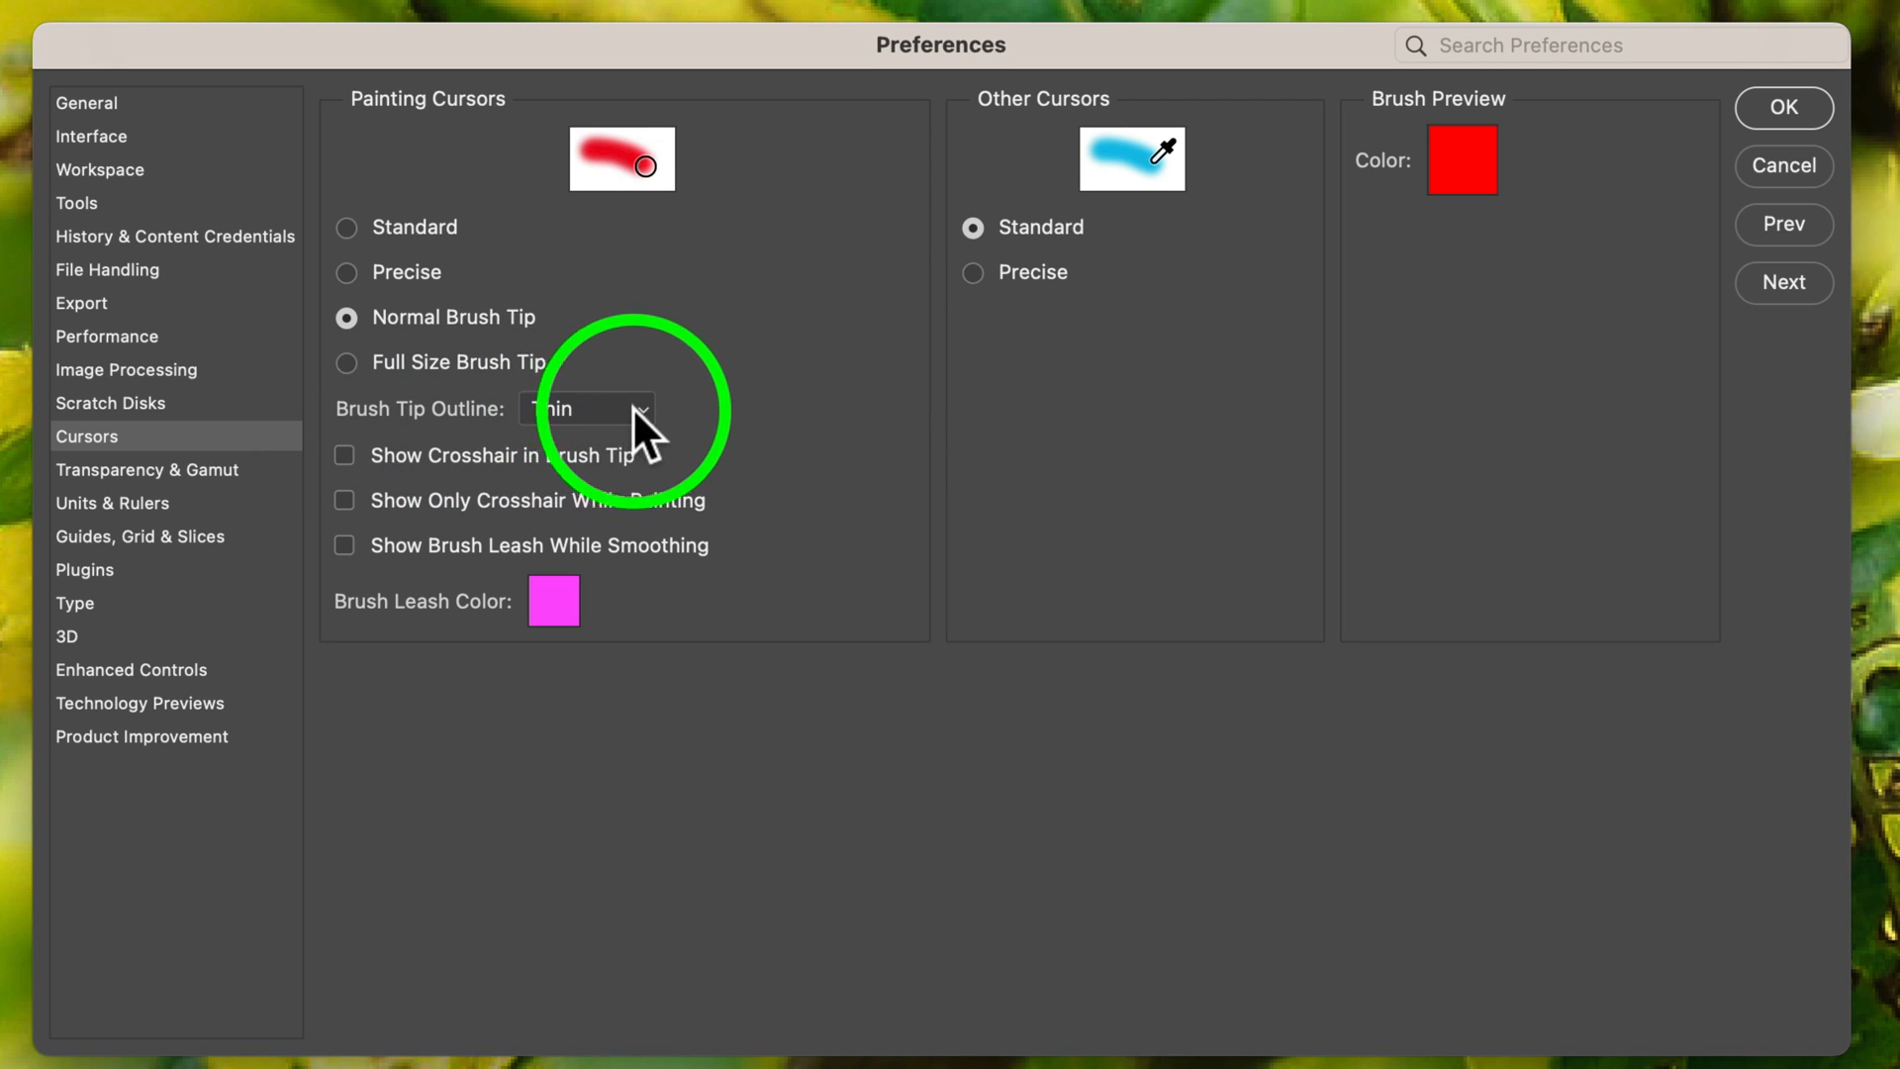
Set Brush Tip Outline to Extra Bold in the Cursors preferences.
left_click(581, 409)
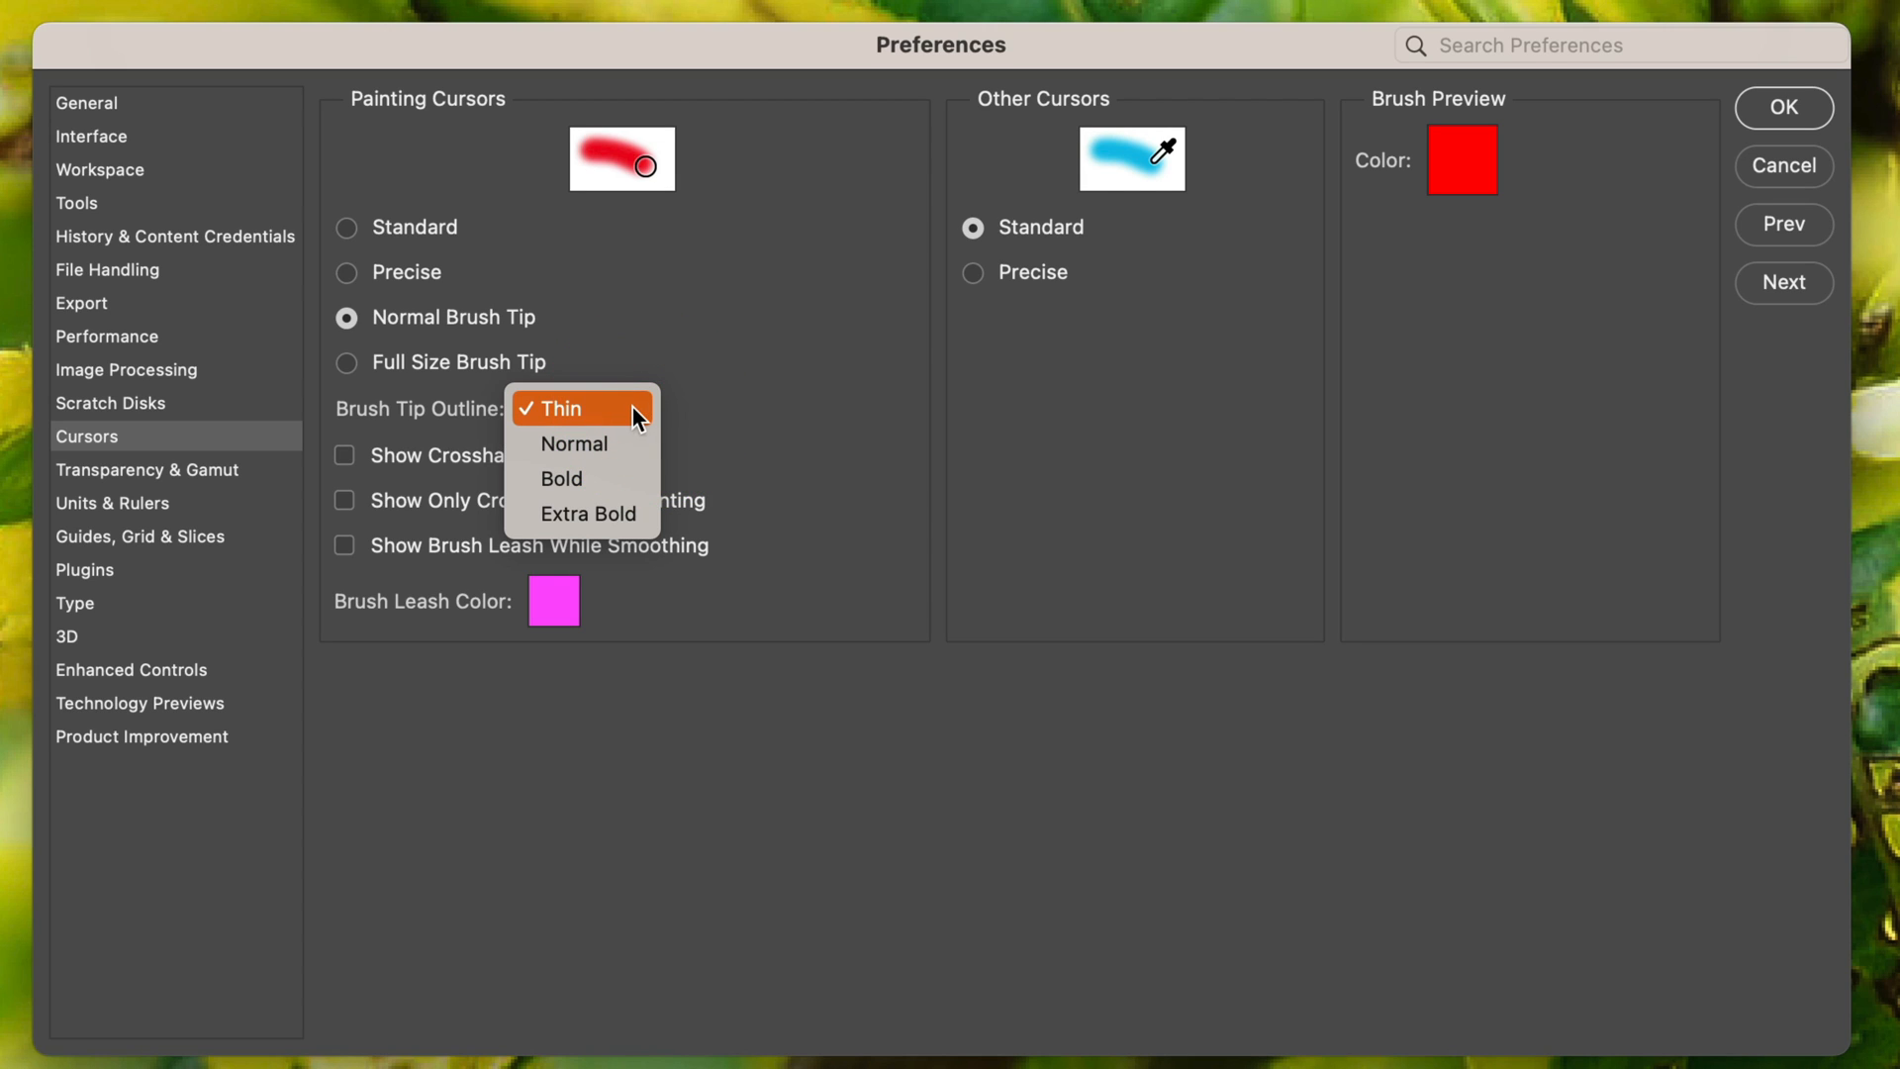
mouse_move(594, 464)
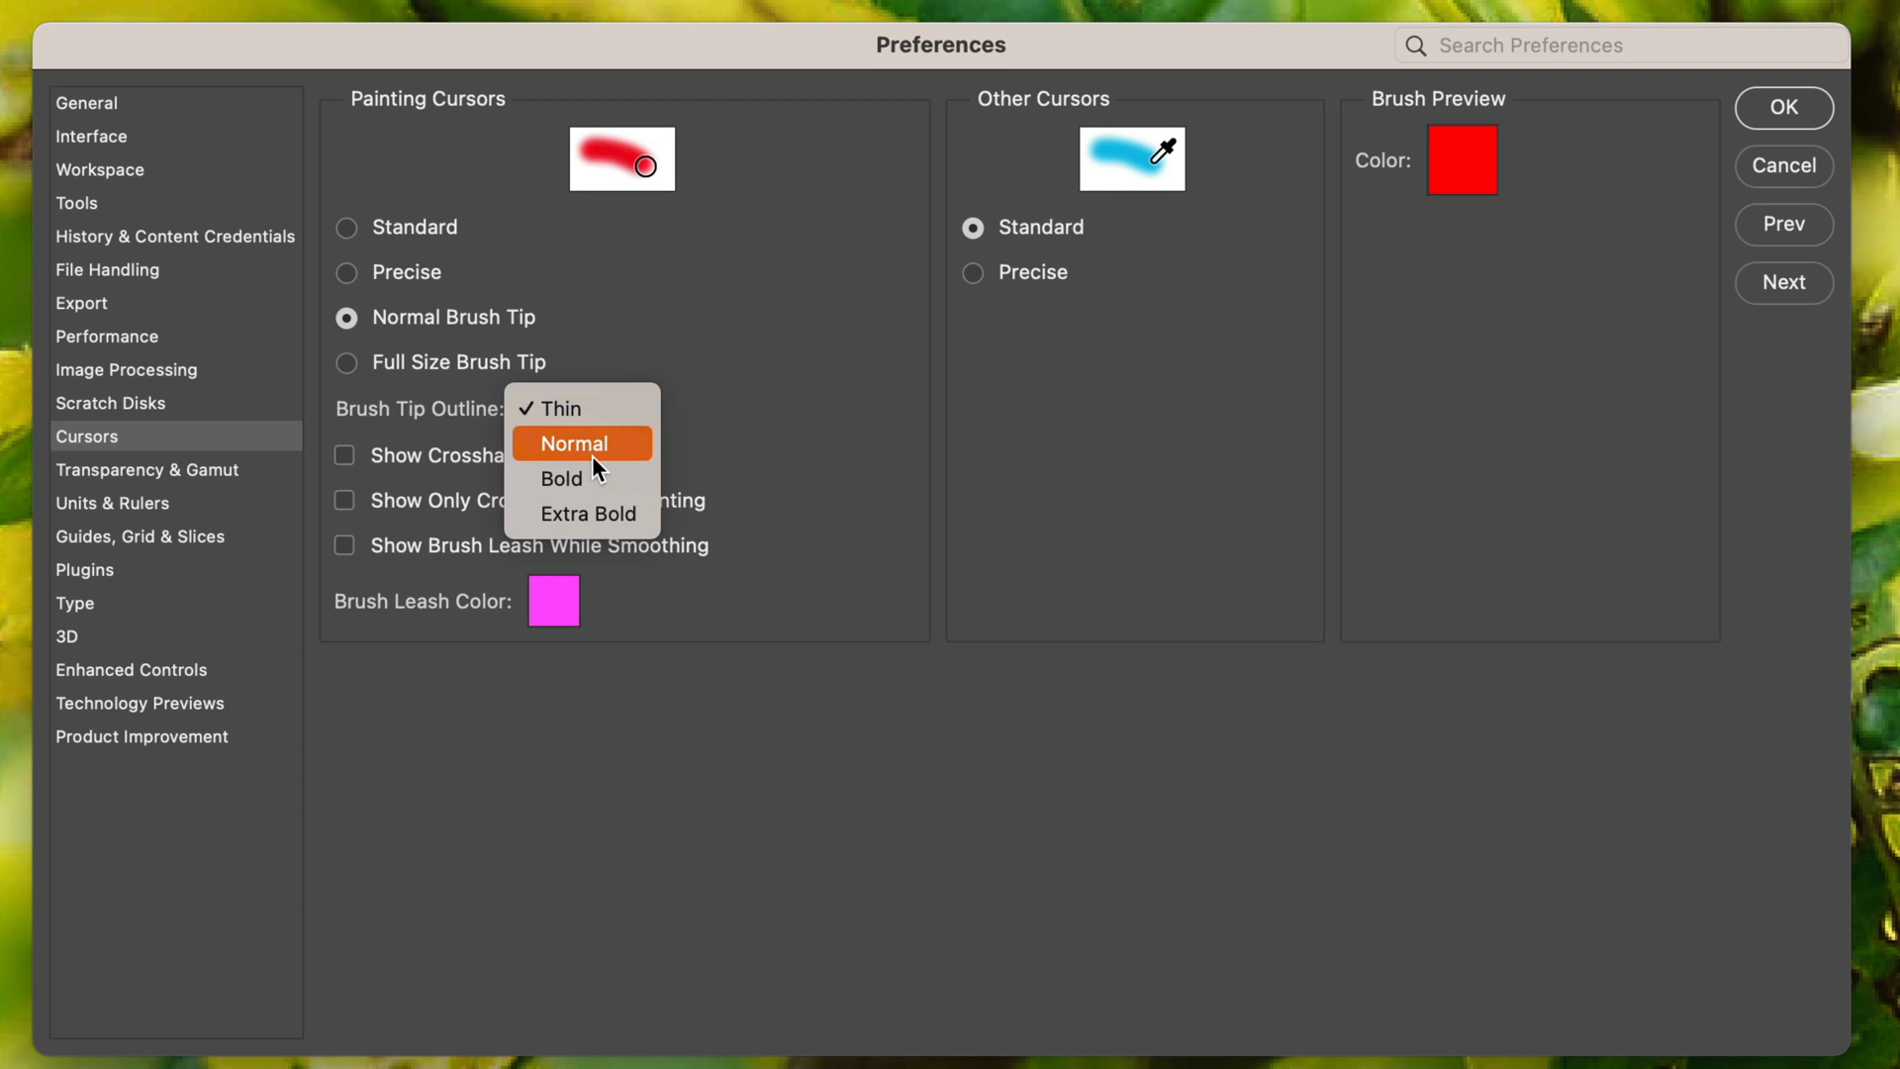
mouse_move(580, 408)
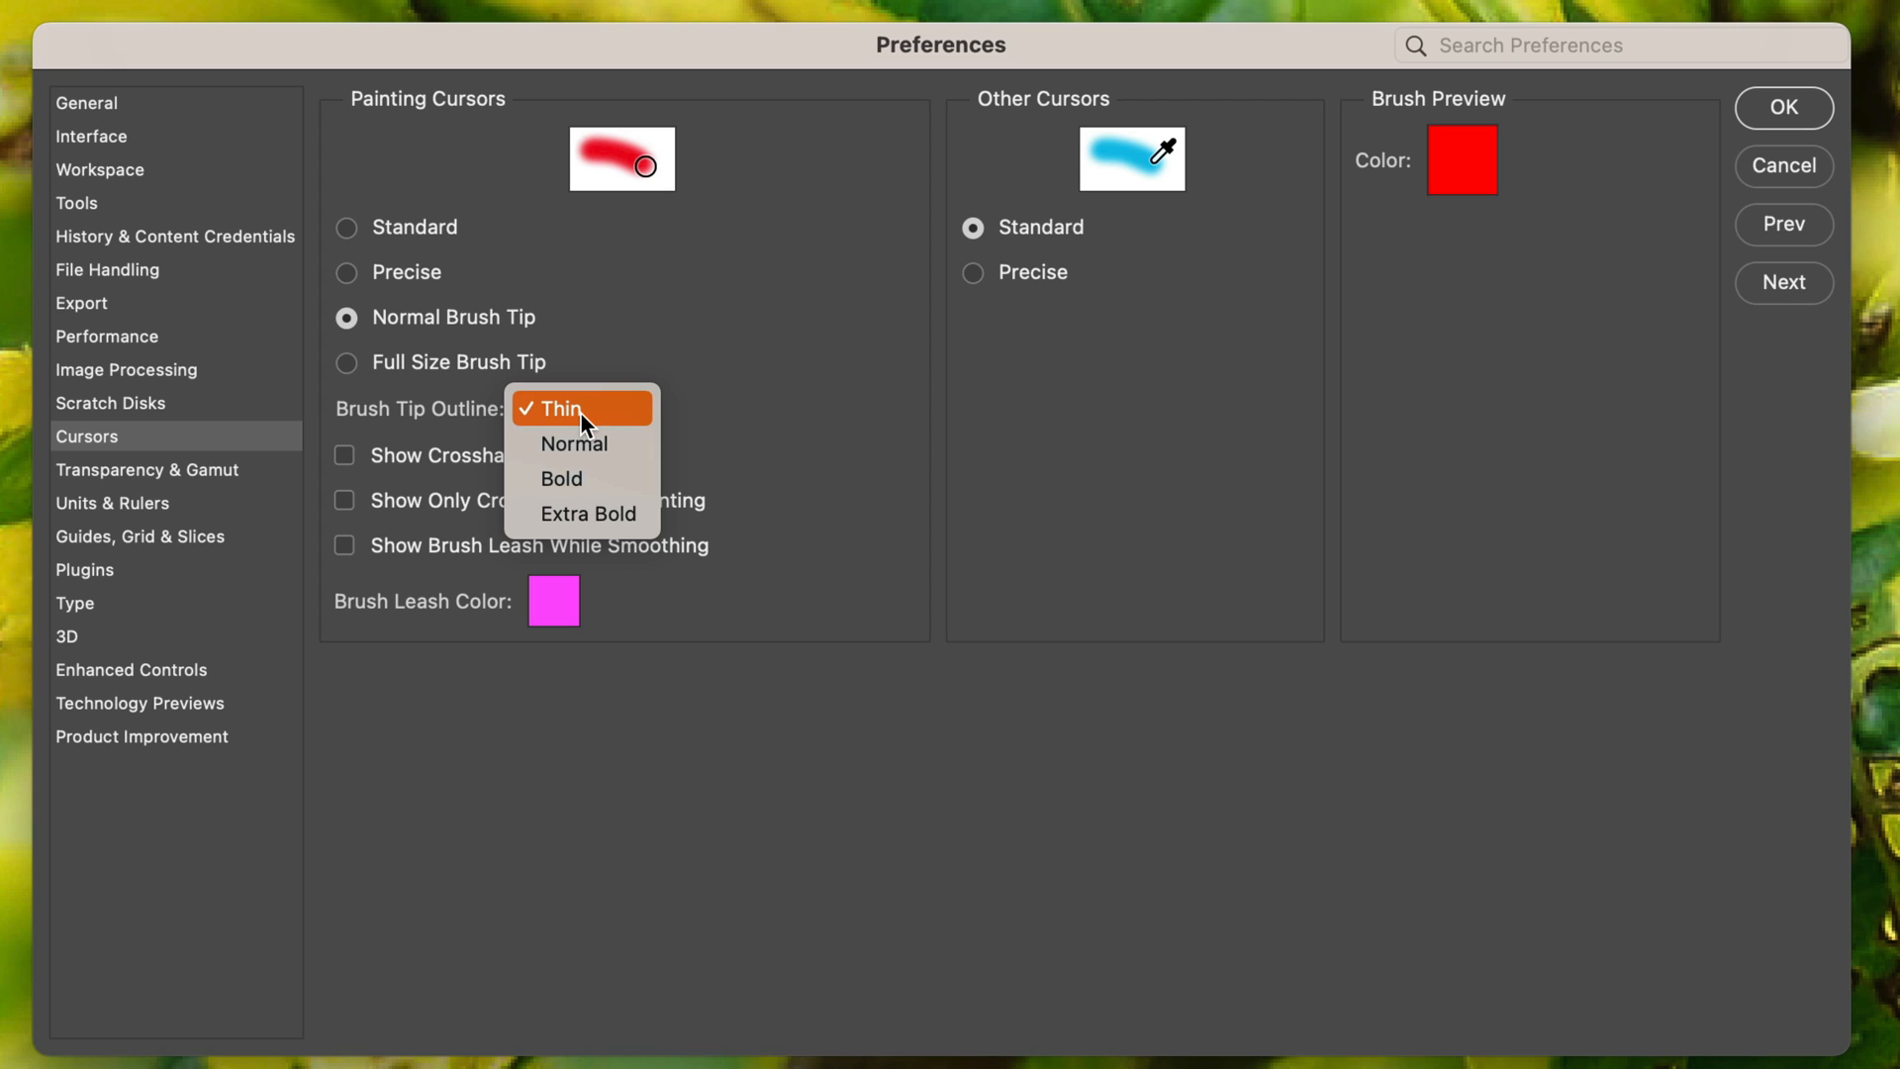
mouse_move(600, 492)
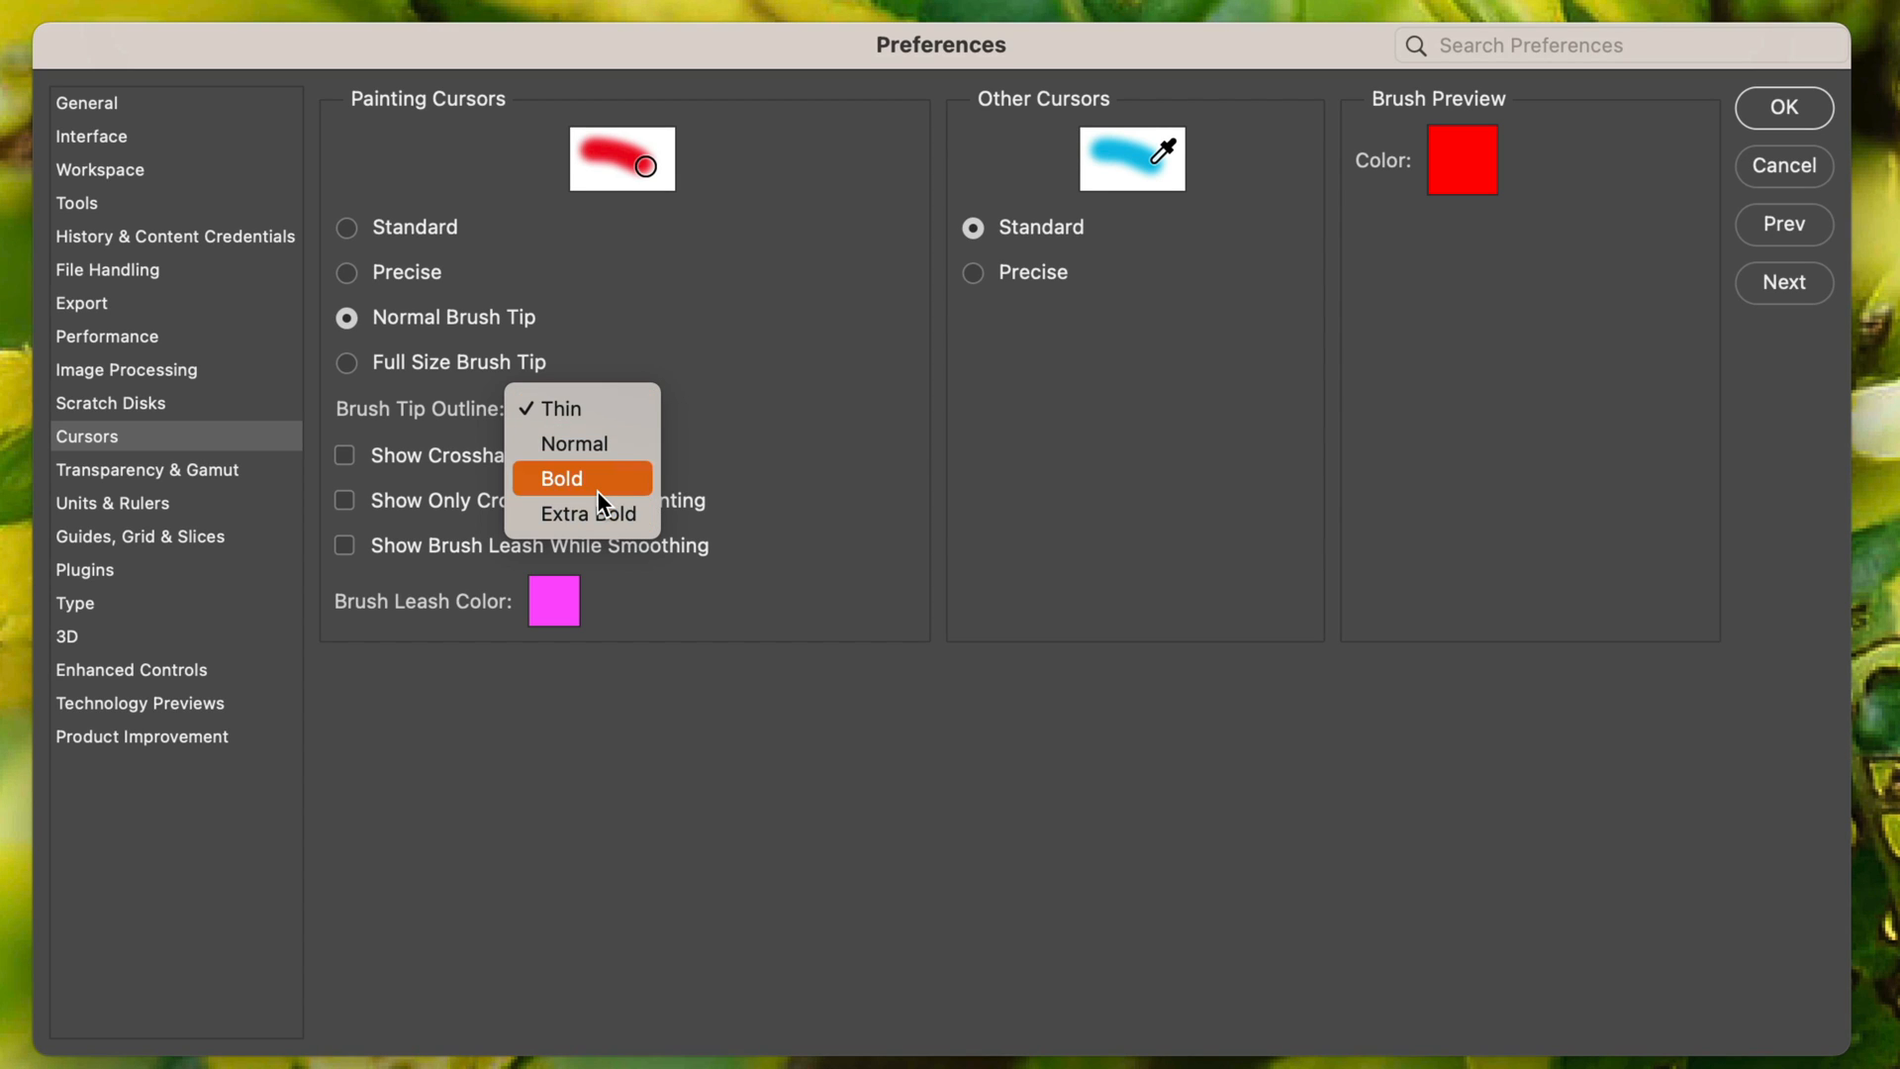
mouse_move(610, 521)
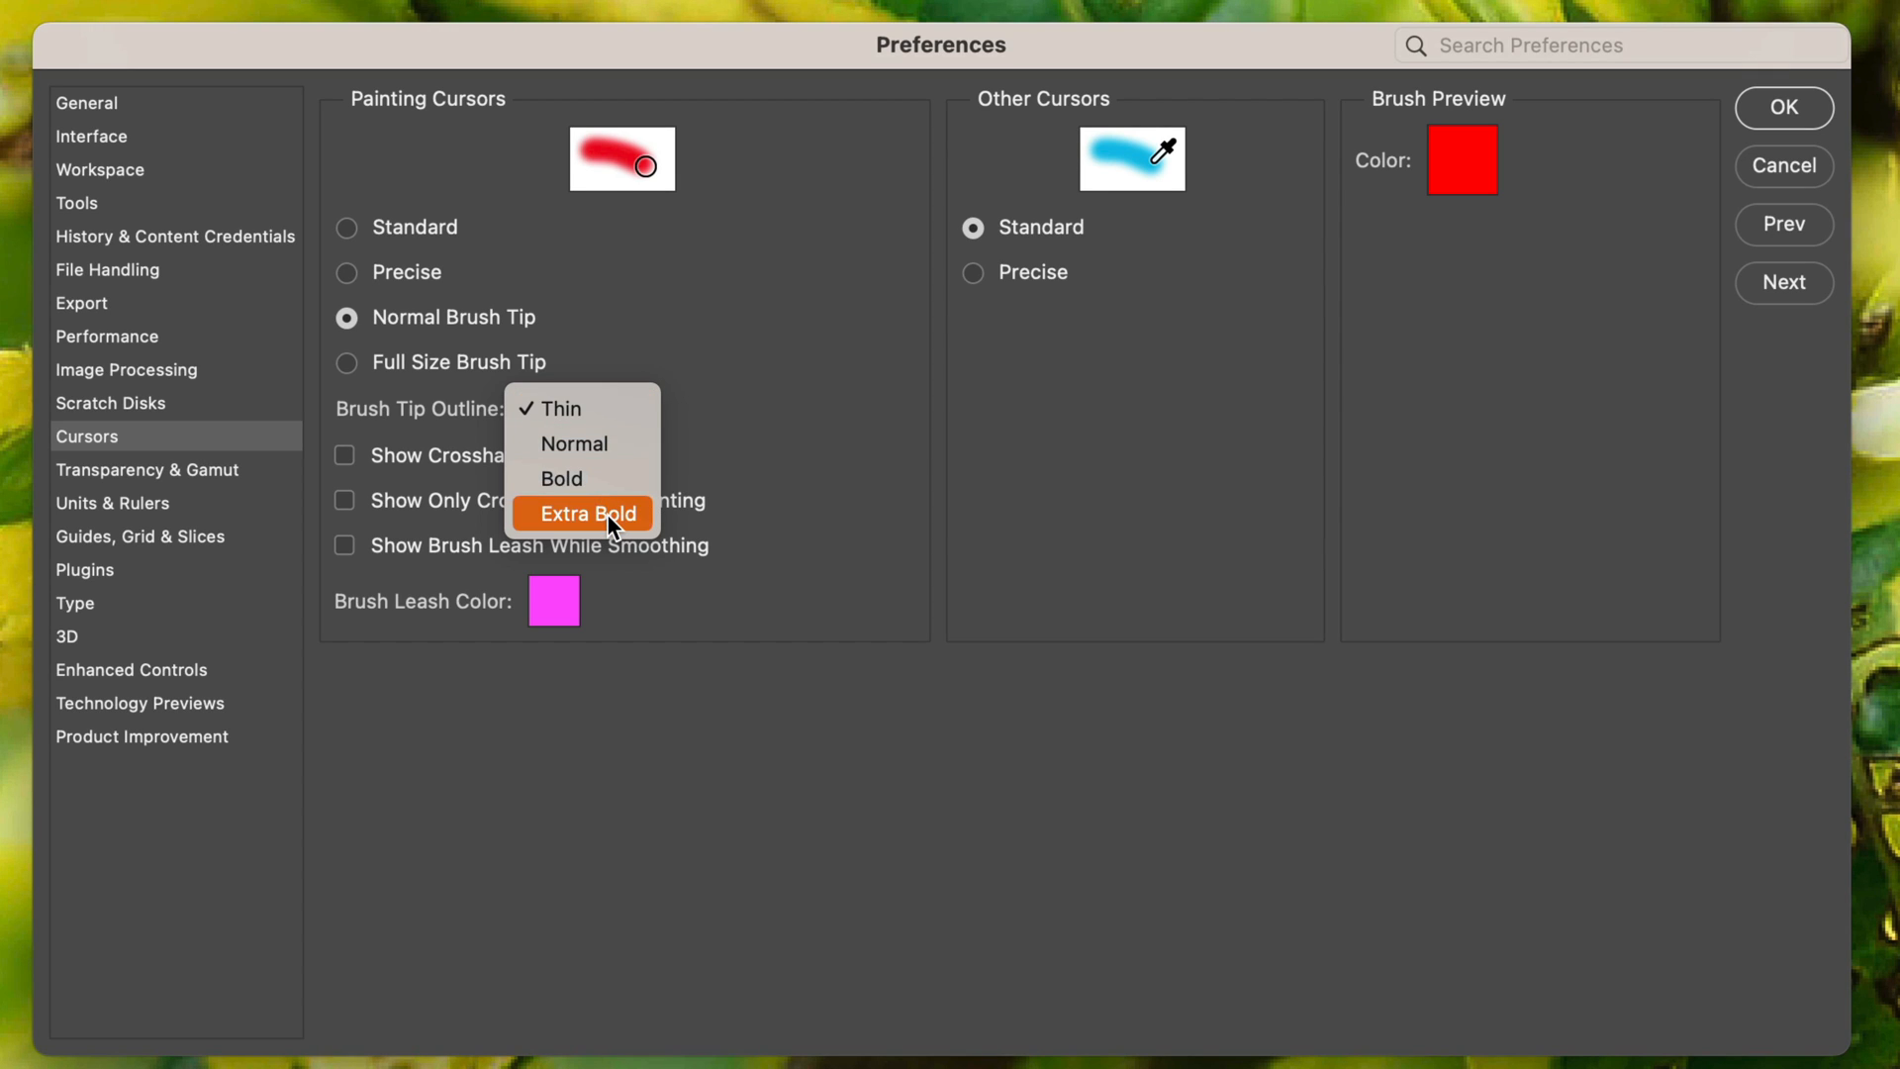
left_click(590, 513)
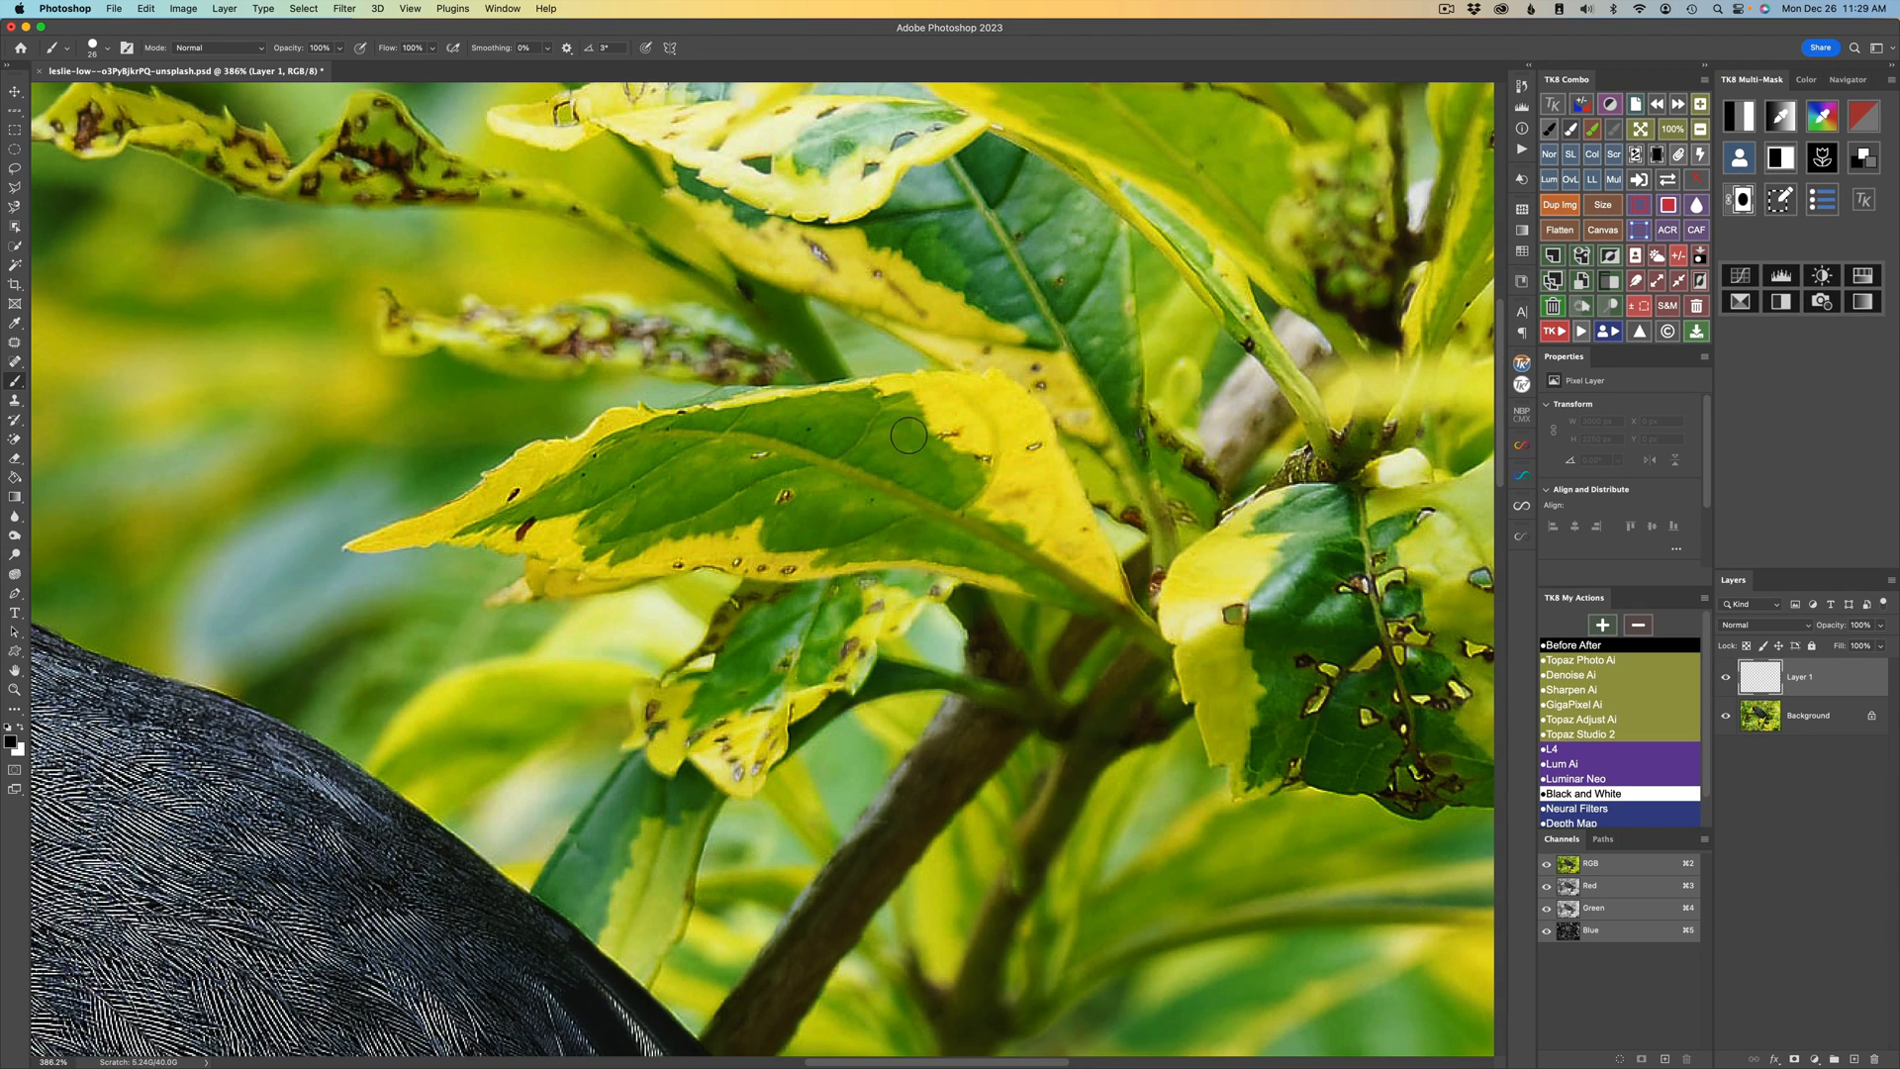
mouse_move(802, 469)
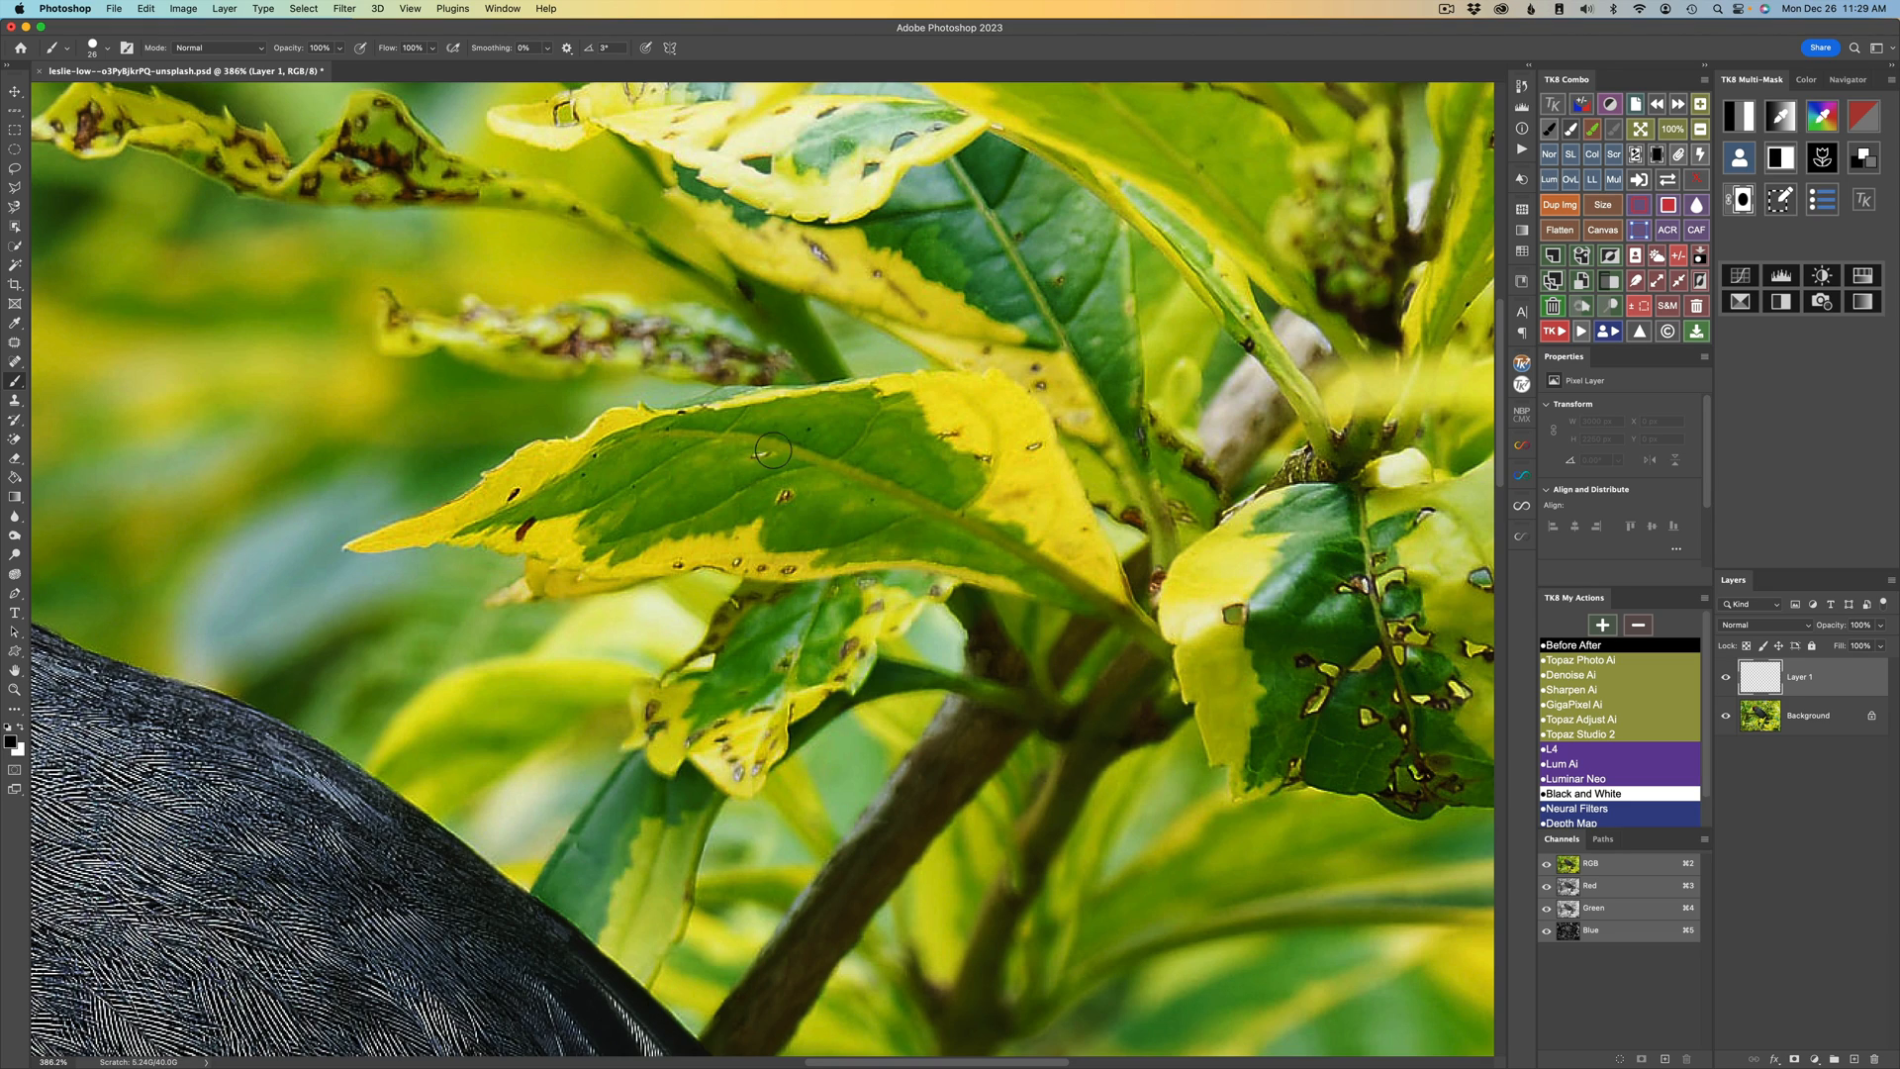
mouse_move(904, 473)
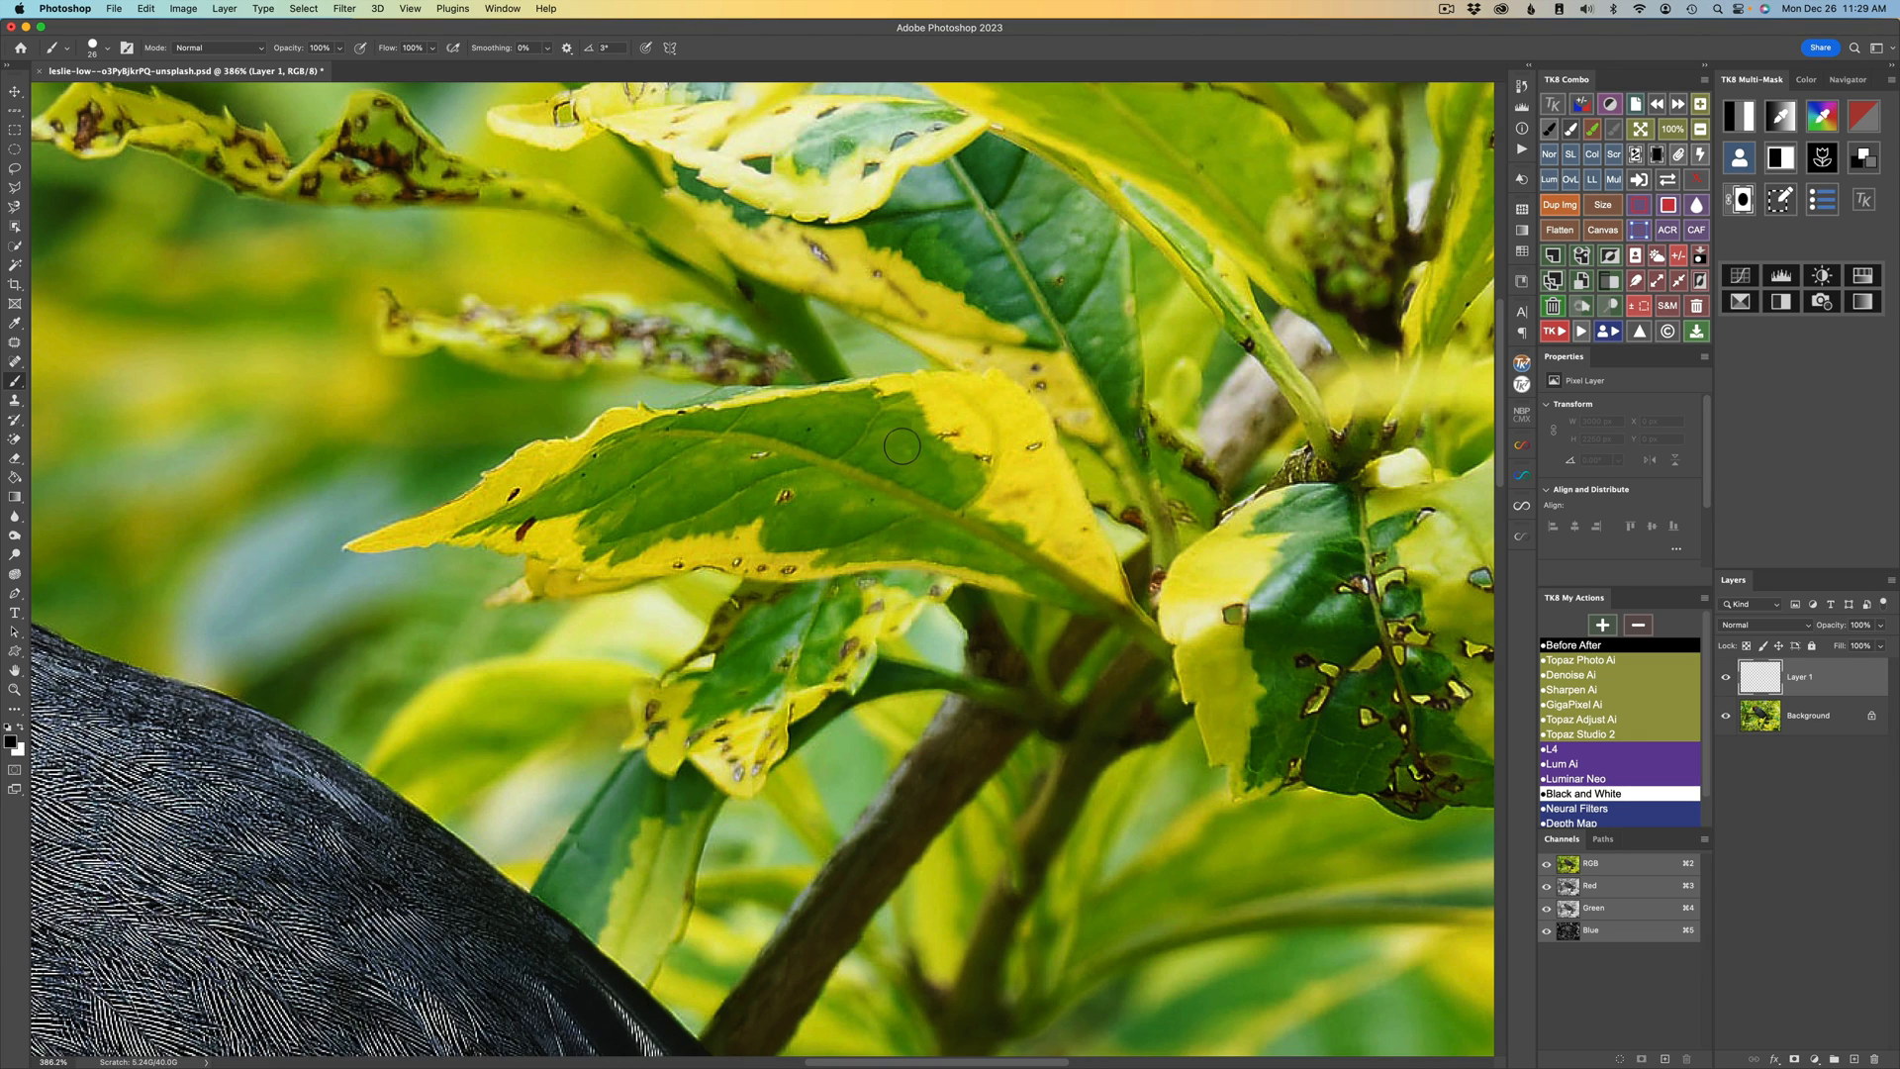
mouse_move(971, 442)
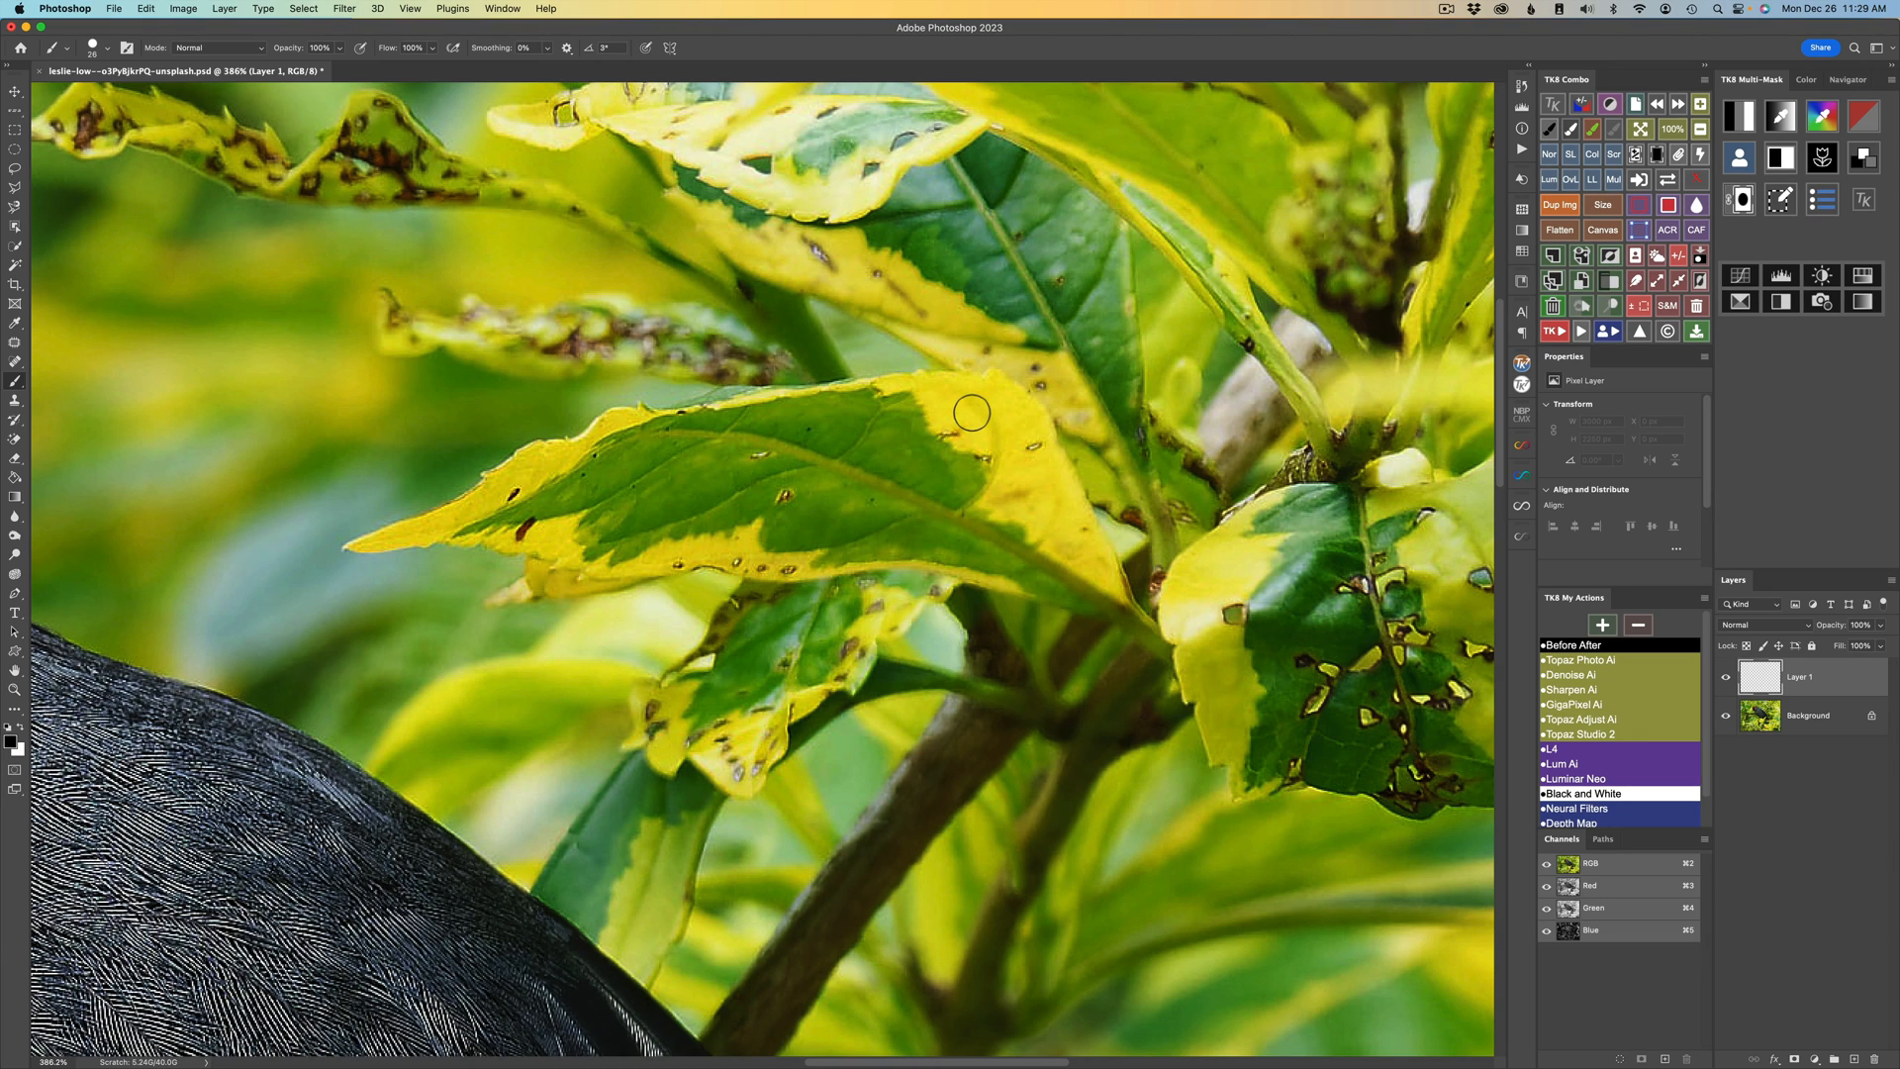
mouse_move(838, 529)
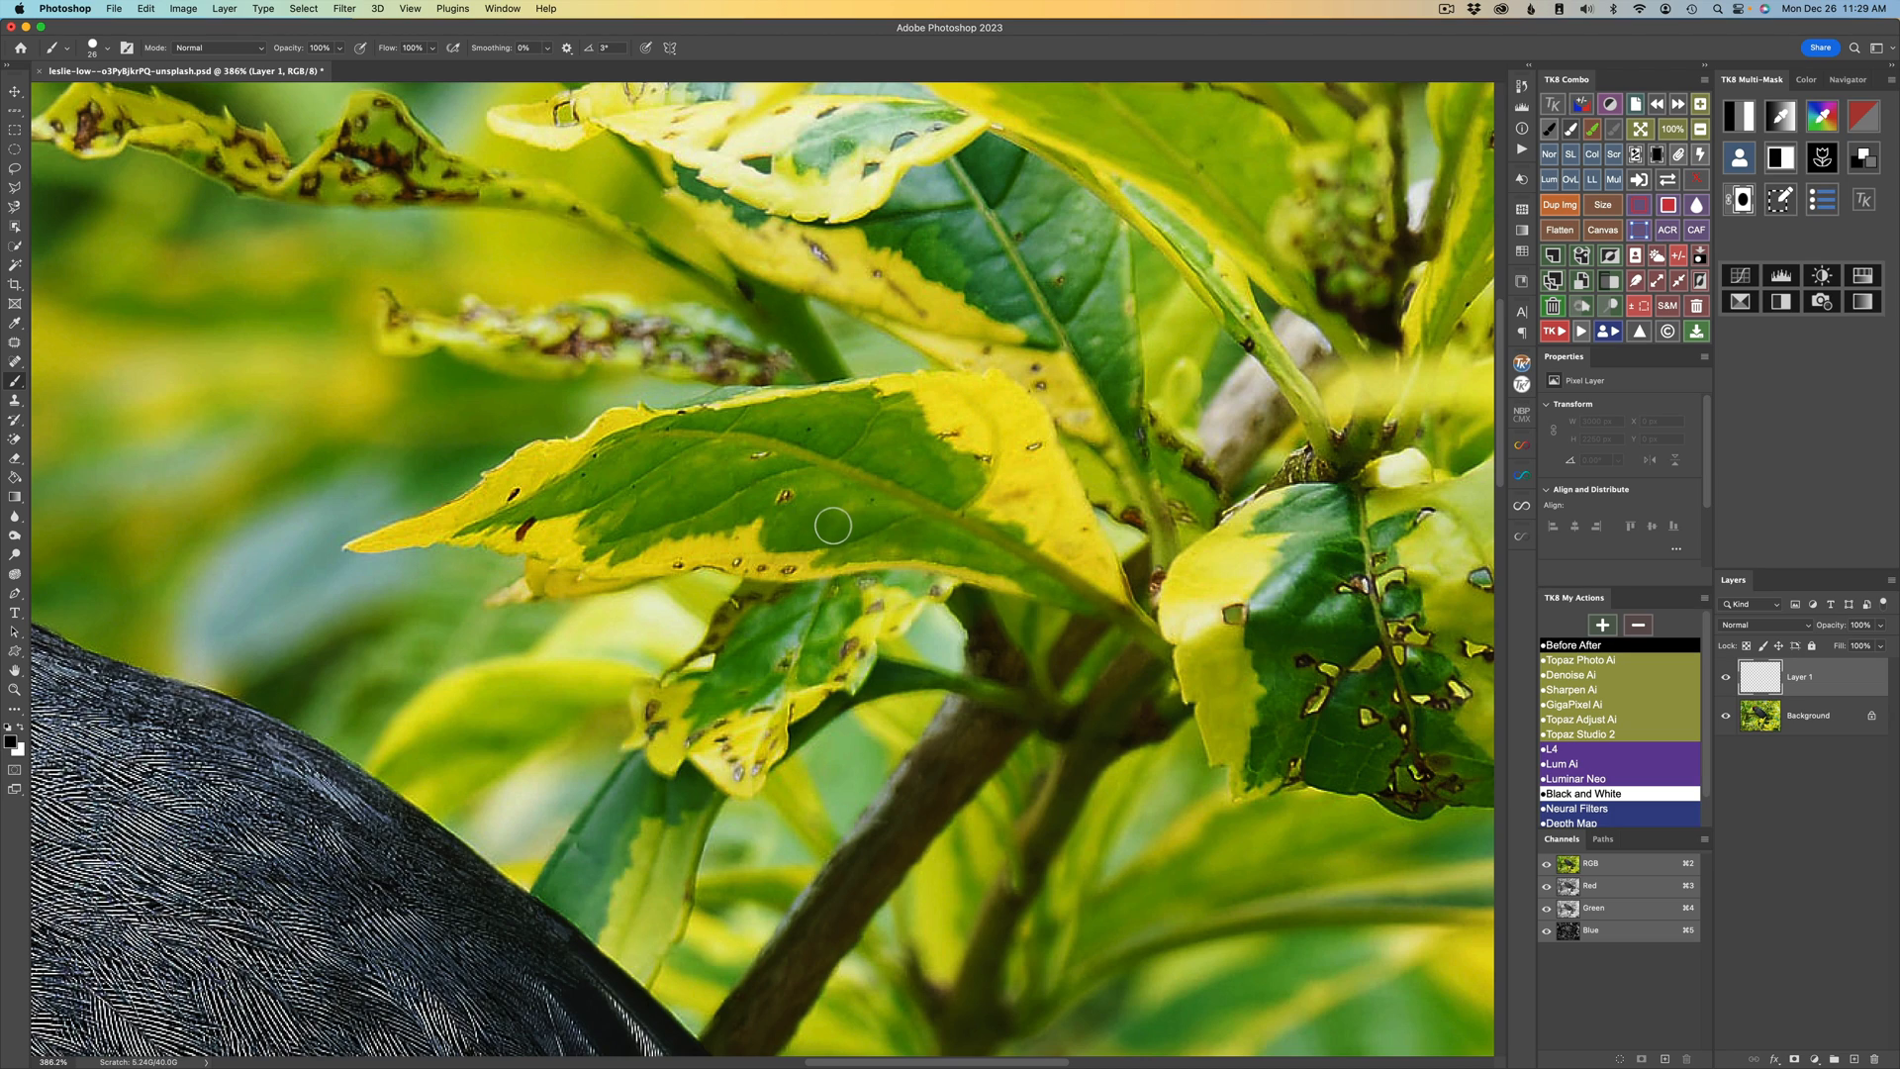
mouse_move(722, 477)
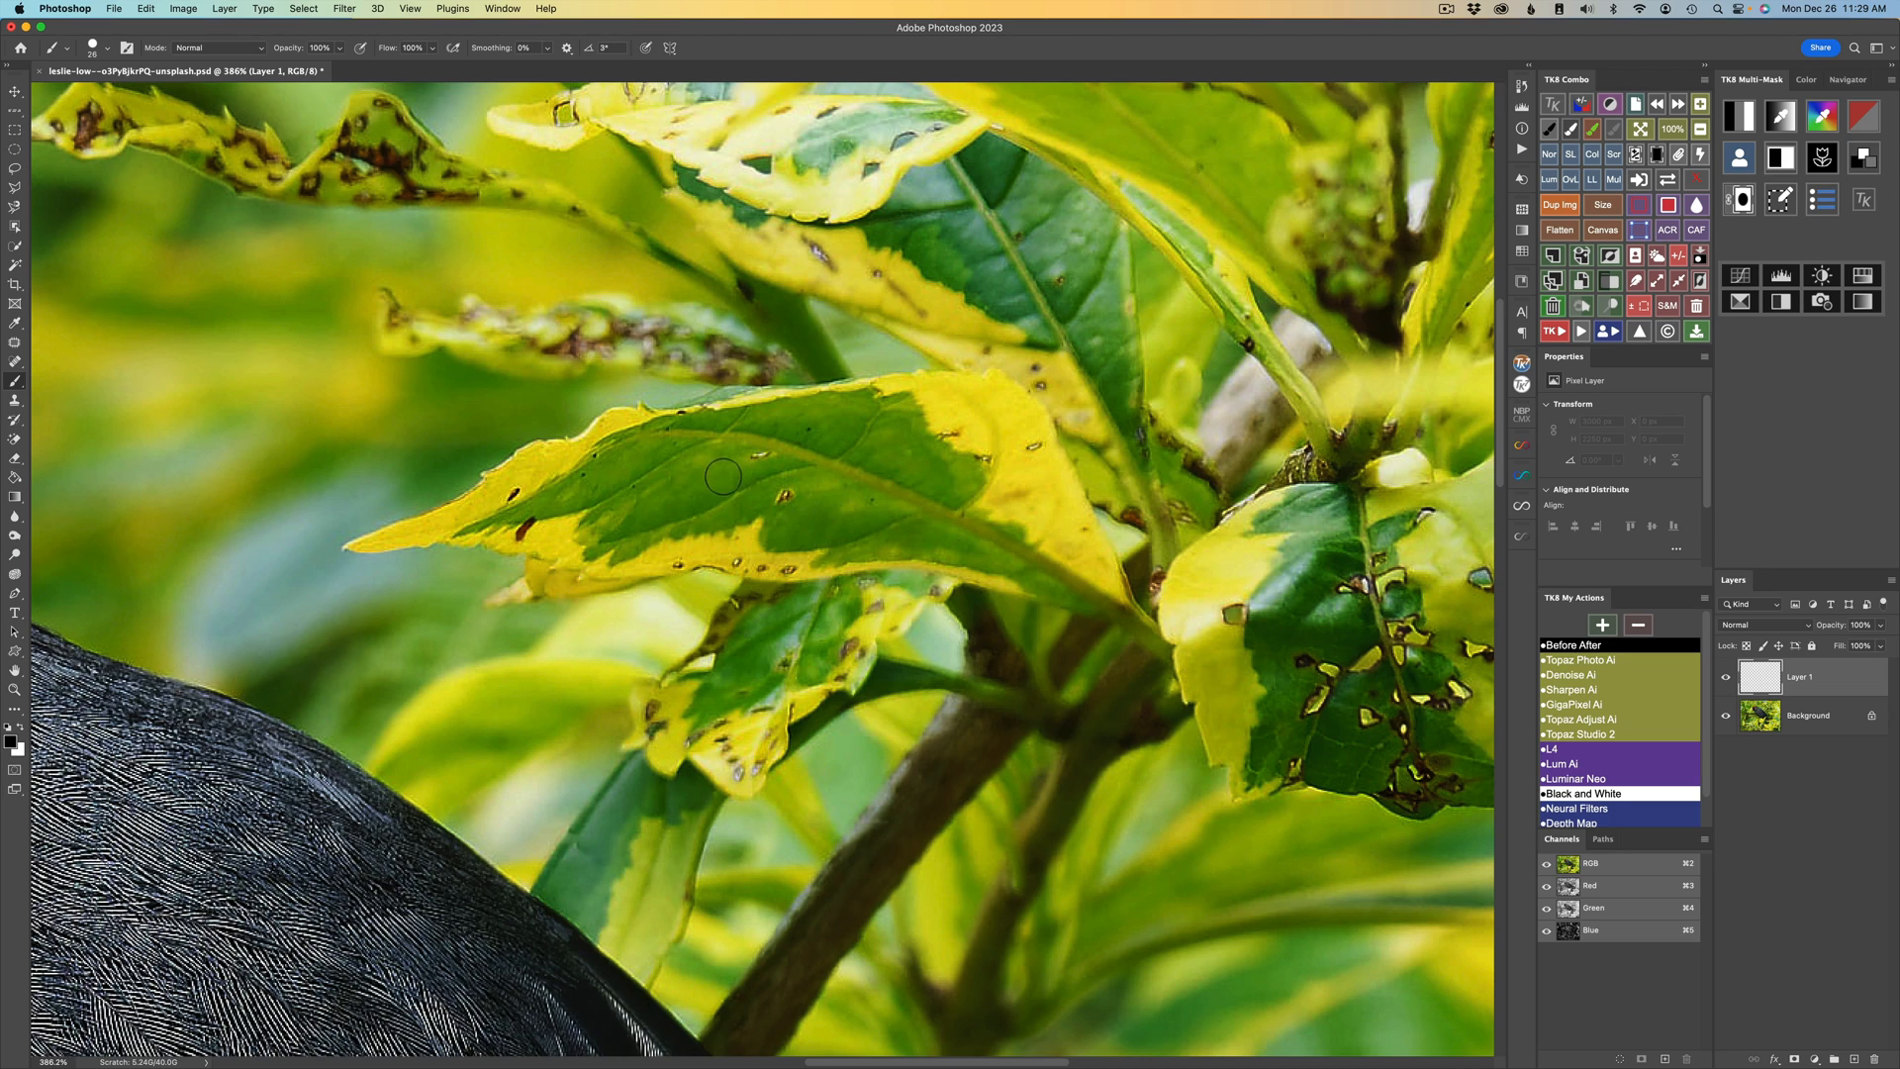
mouse_move(905, 479)
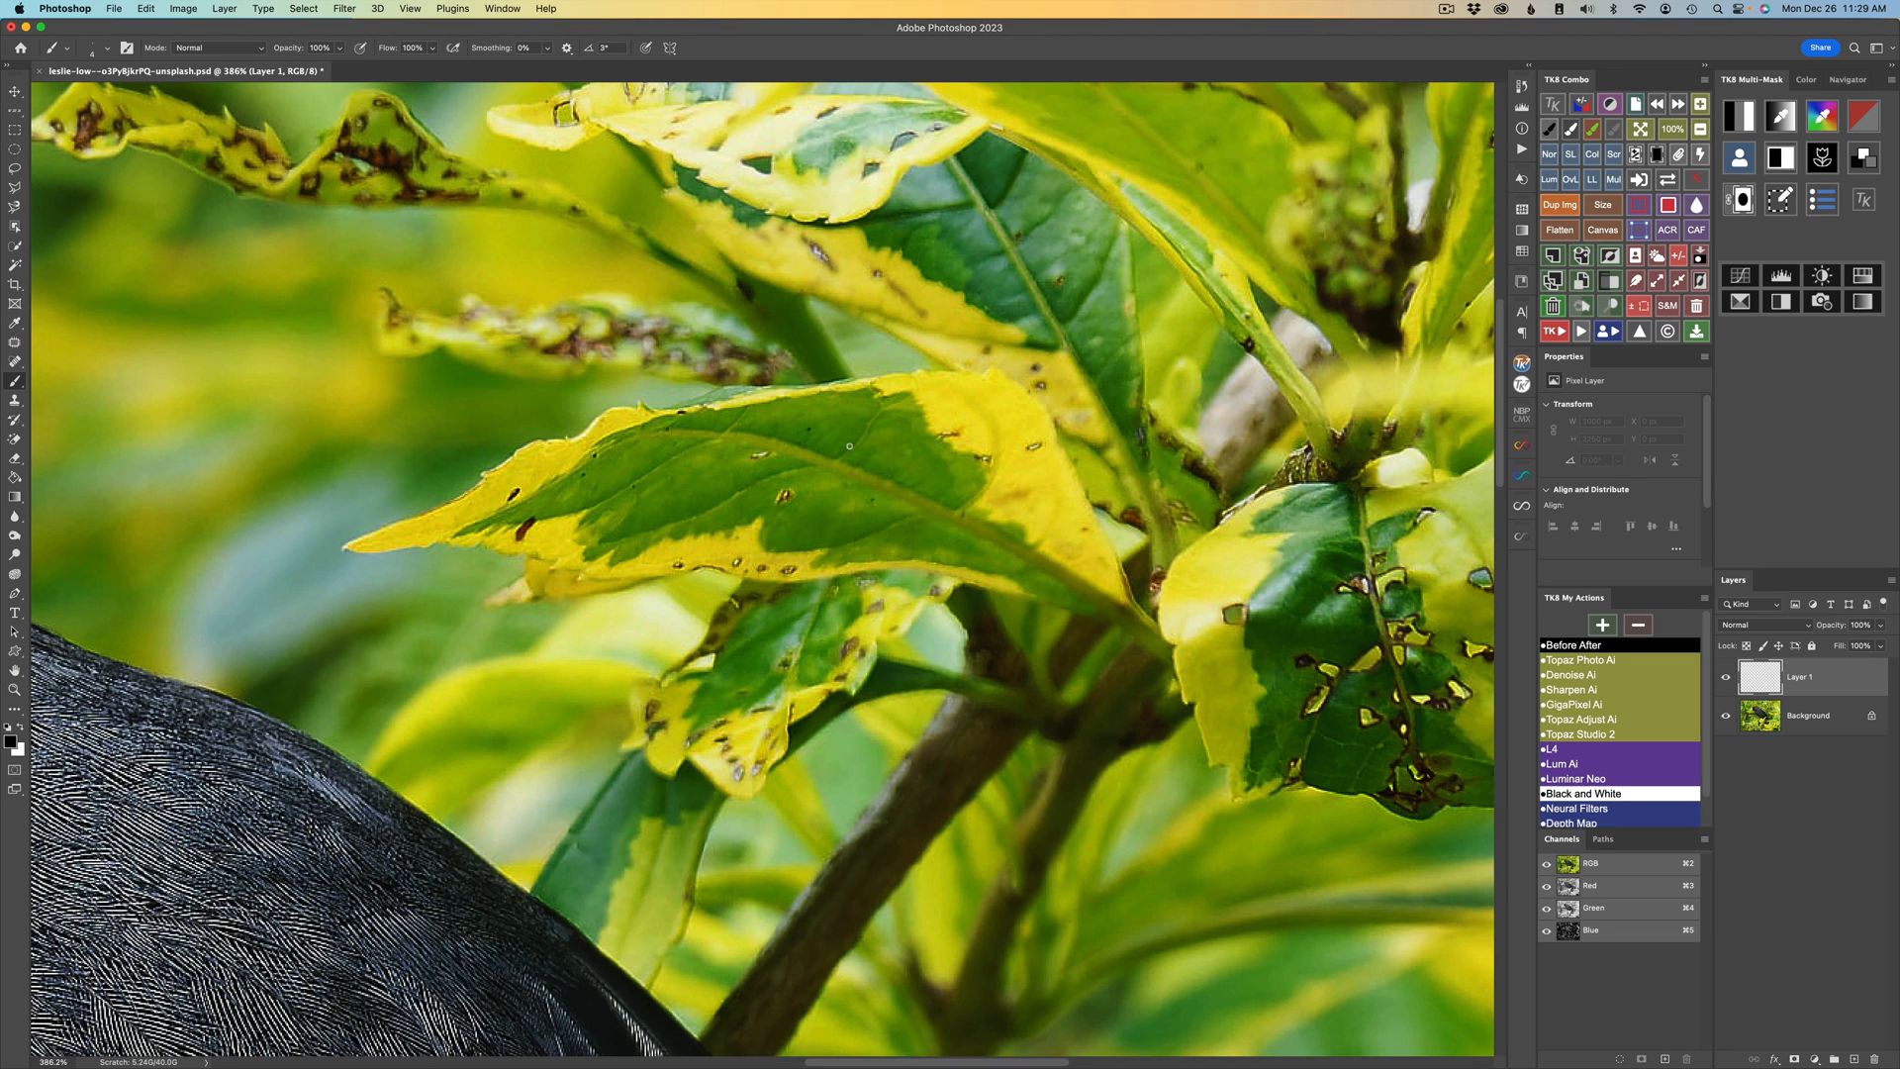
Drag a black test scribble across the central yellow-green leaf on Layer 1.
left_click_drag(848, 448, 824, 497)
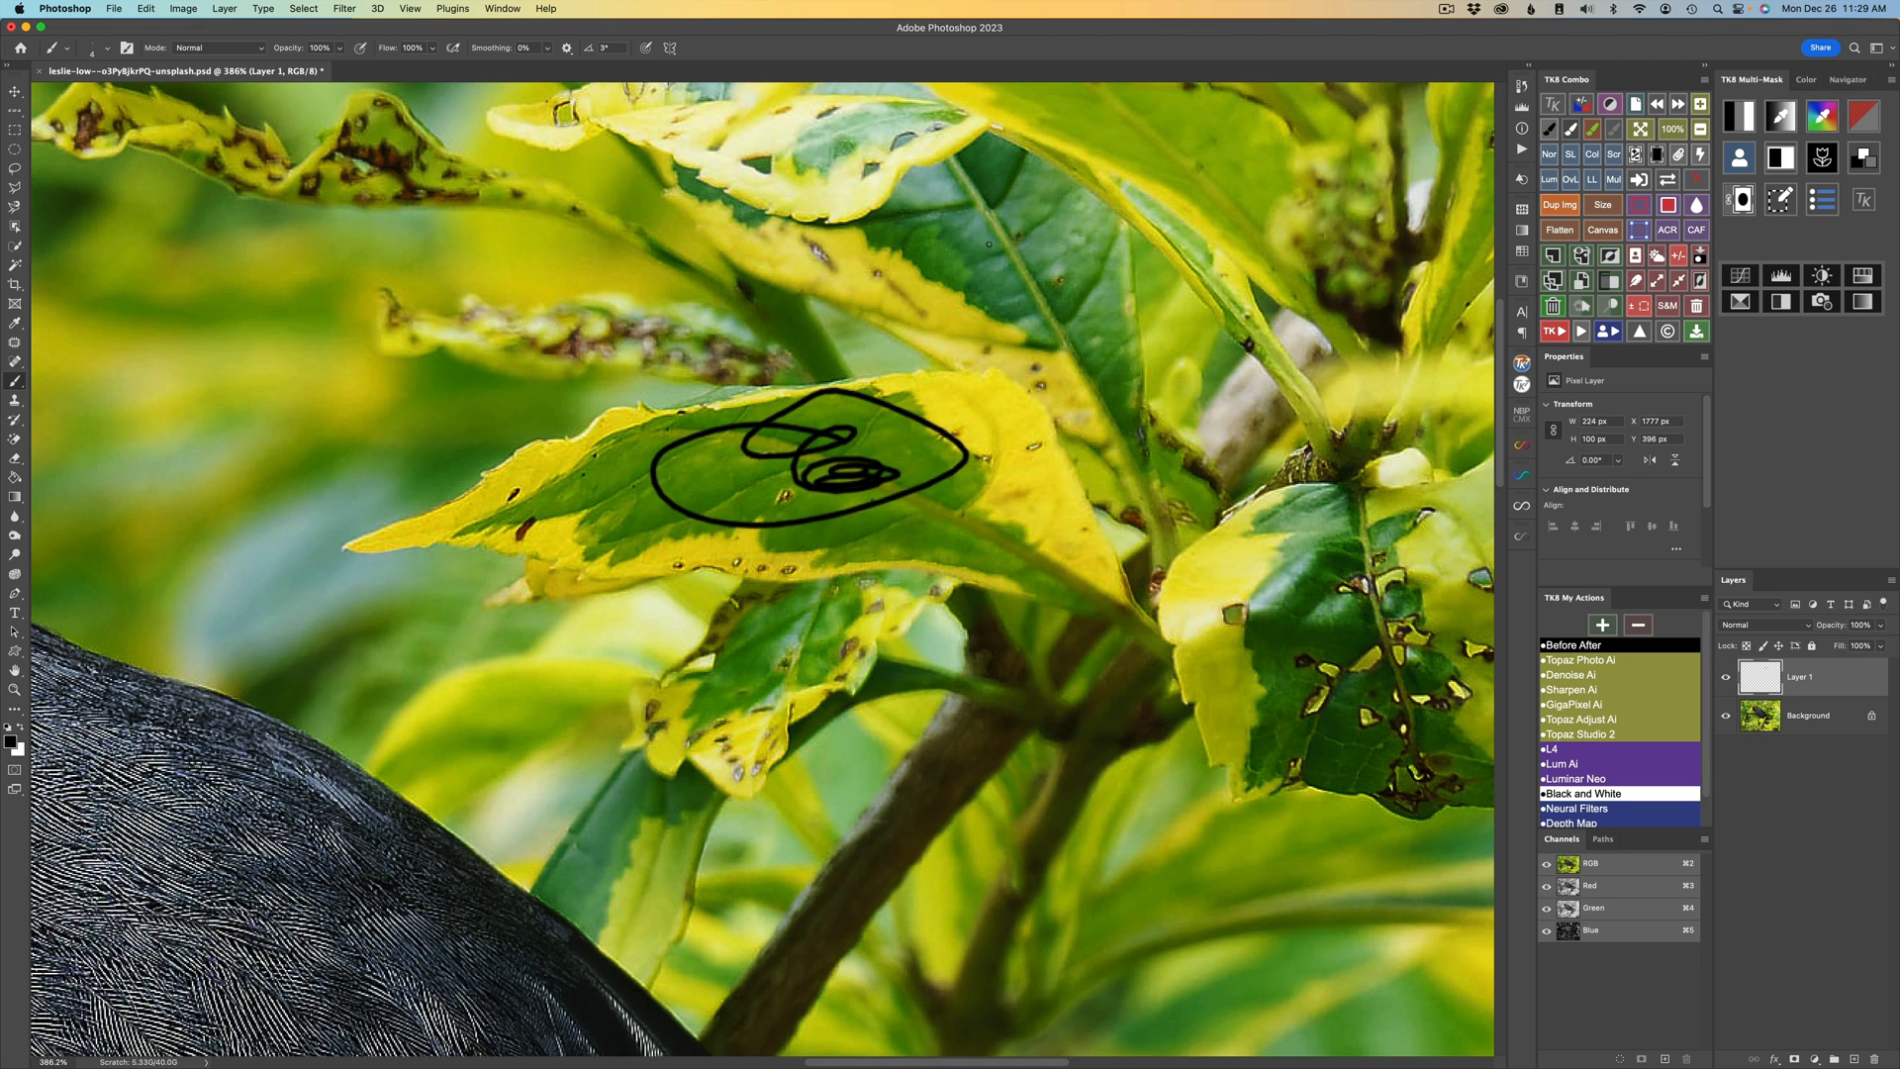
mouse_move(953, 256)
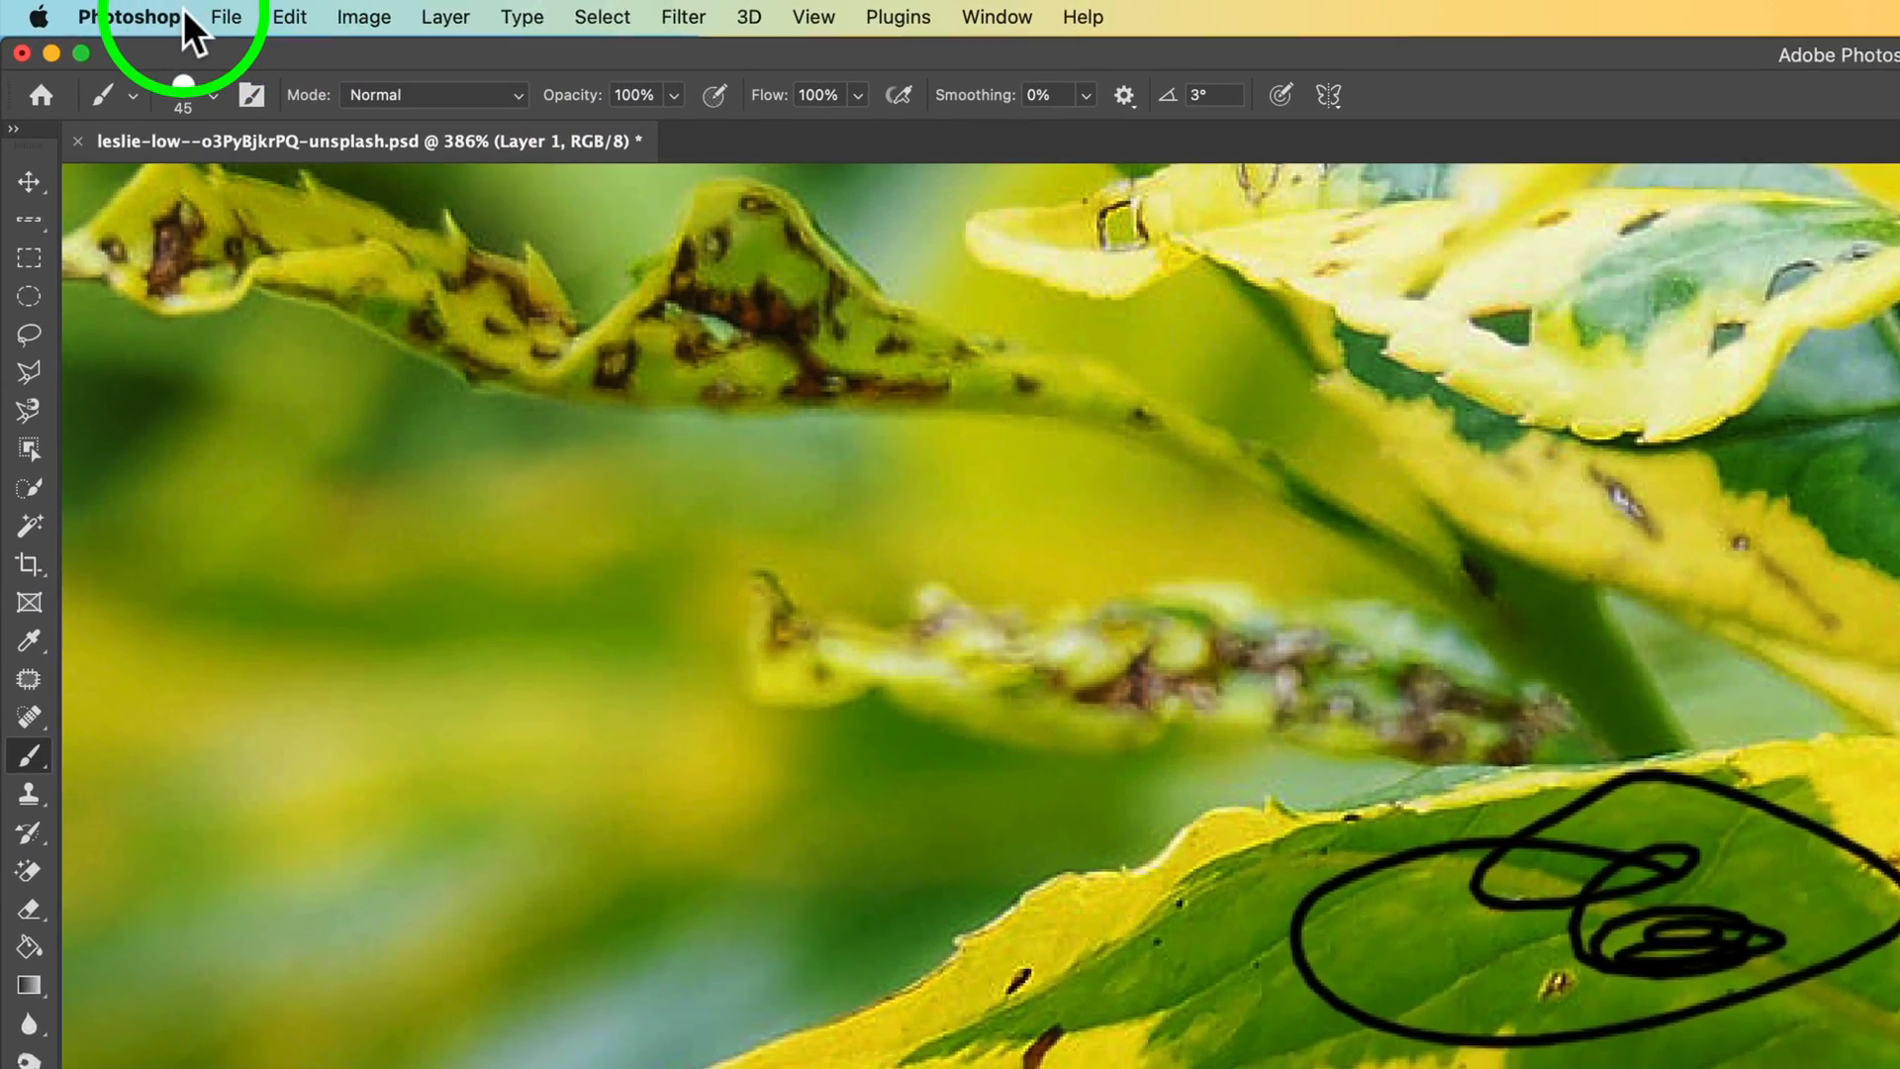
left_click(133, 18)
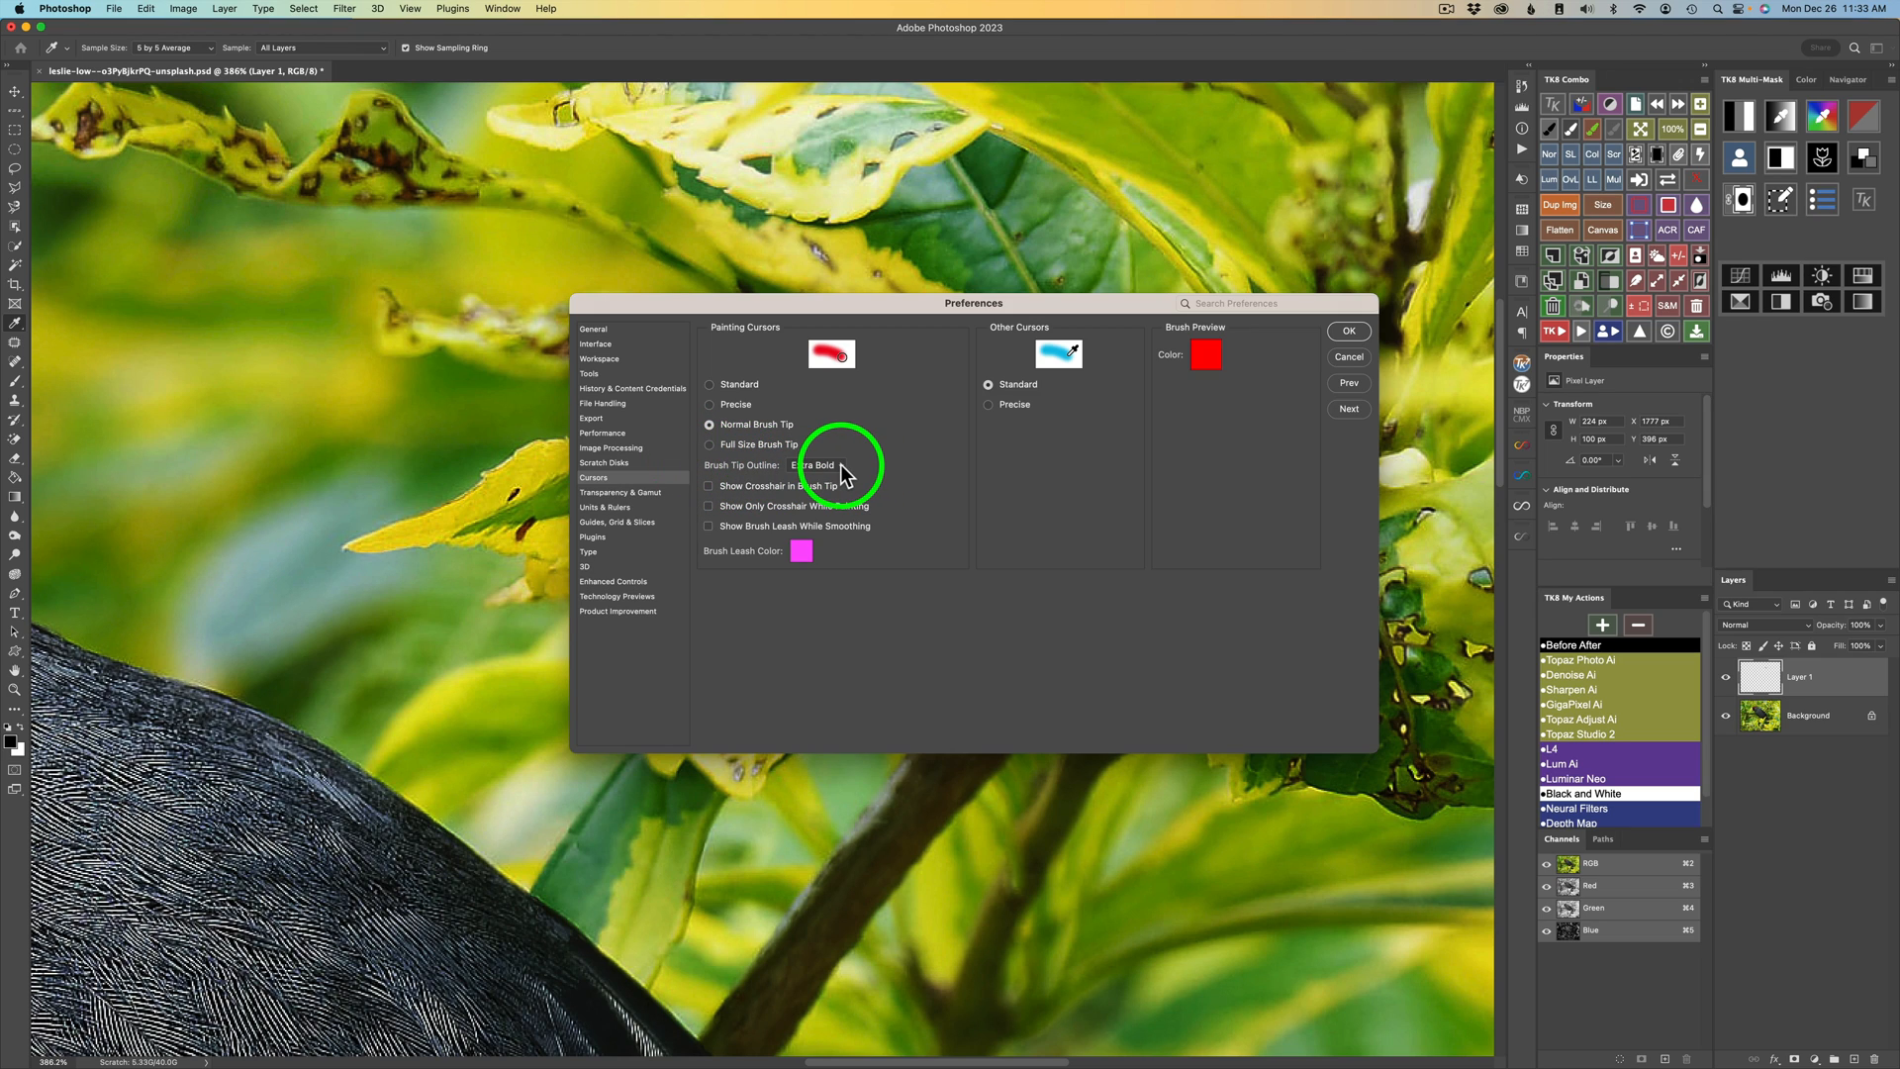
left_click(819, 464)
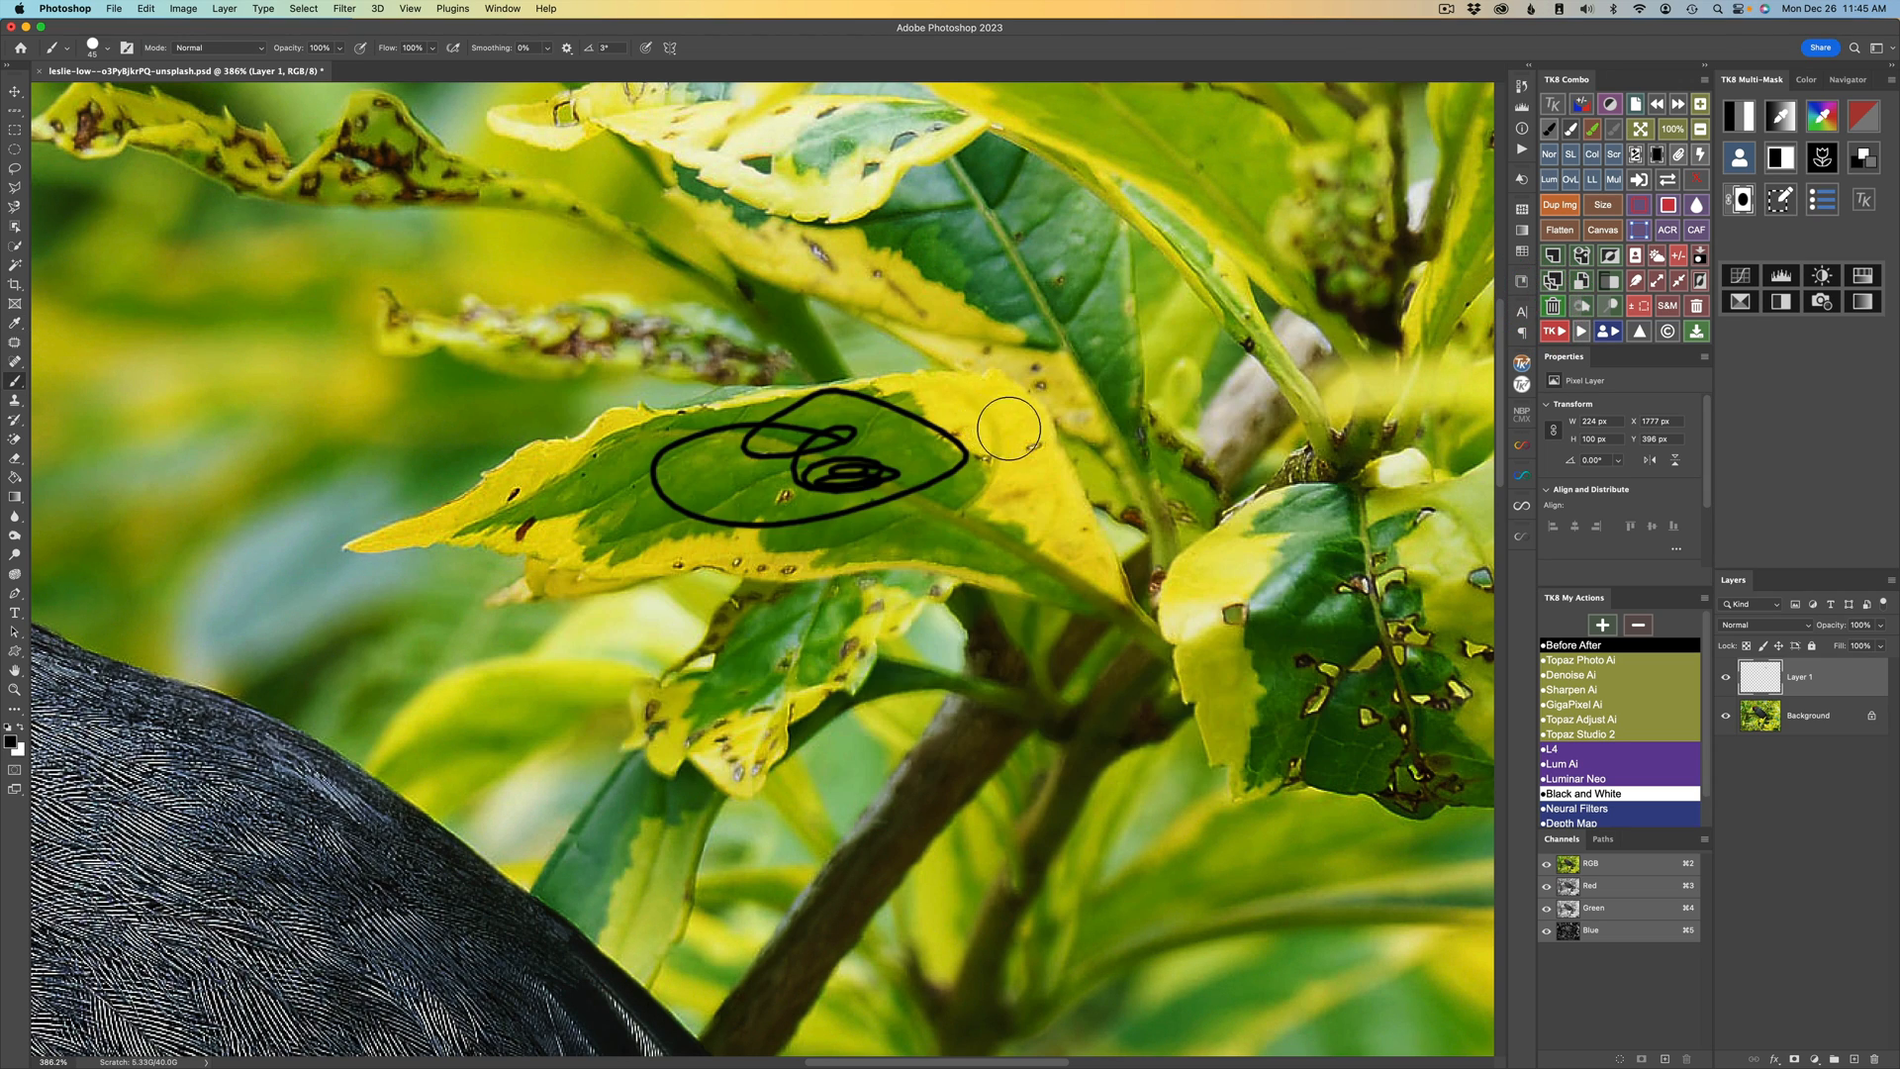
mouse_move(1317, 245)
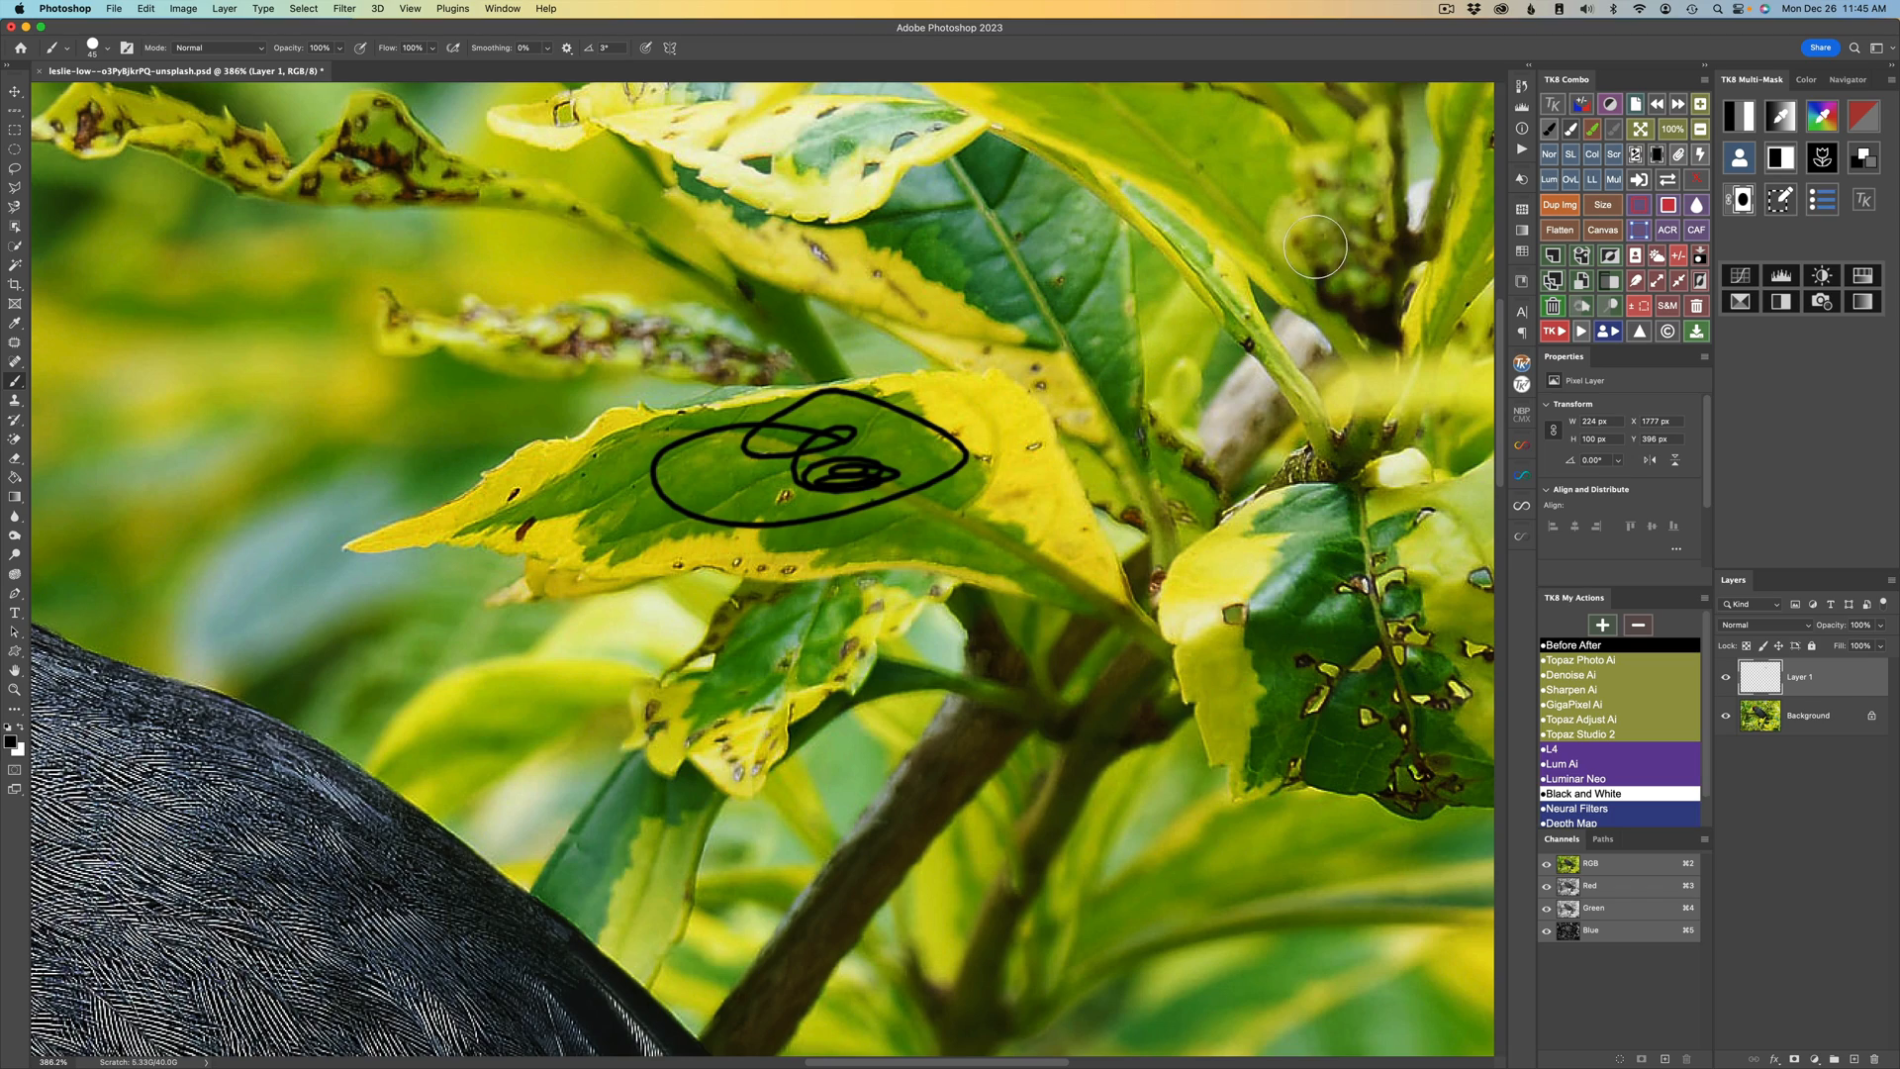
mouse_move(946, 343)
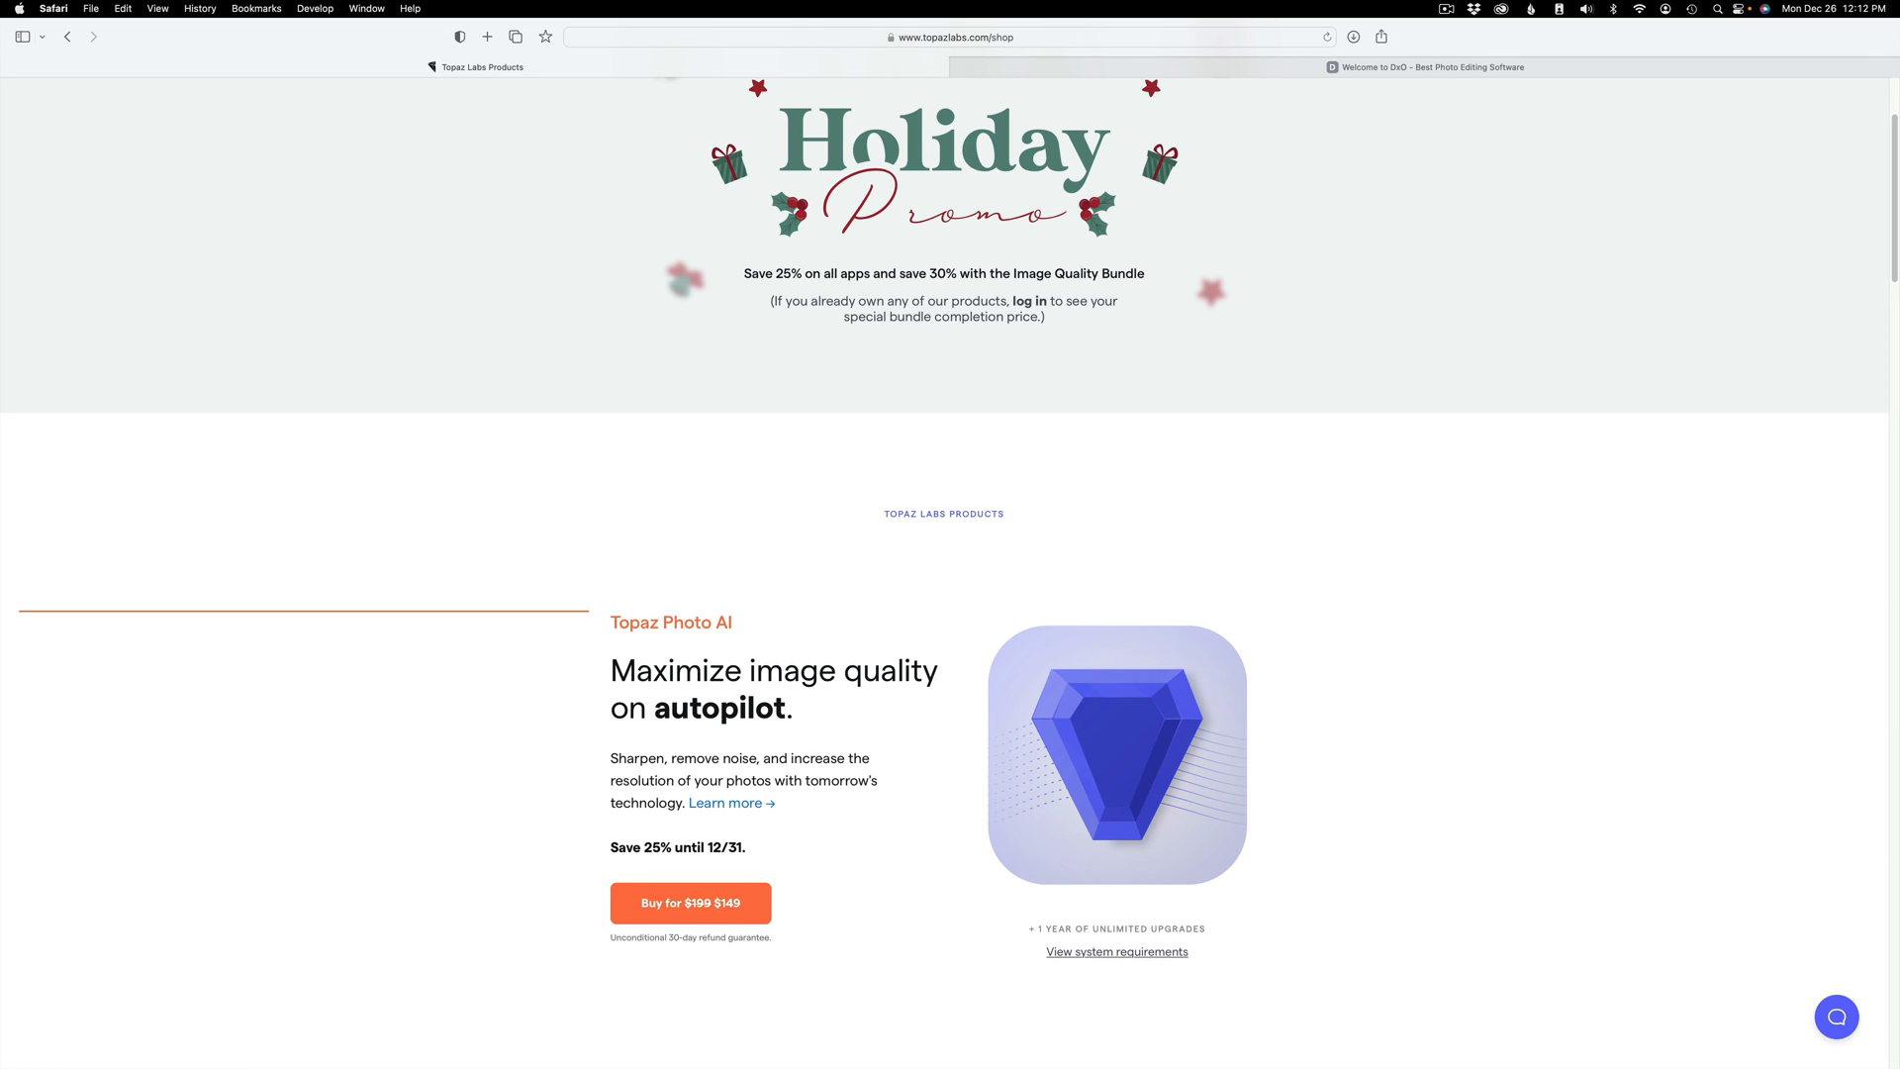
Switch to the 'Welcome to DxO' tab in Safari.
left_click(1421, 66)
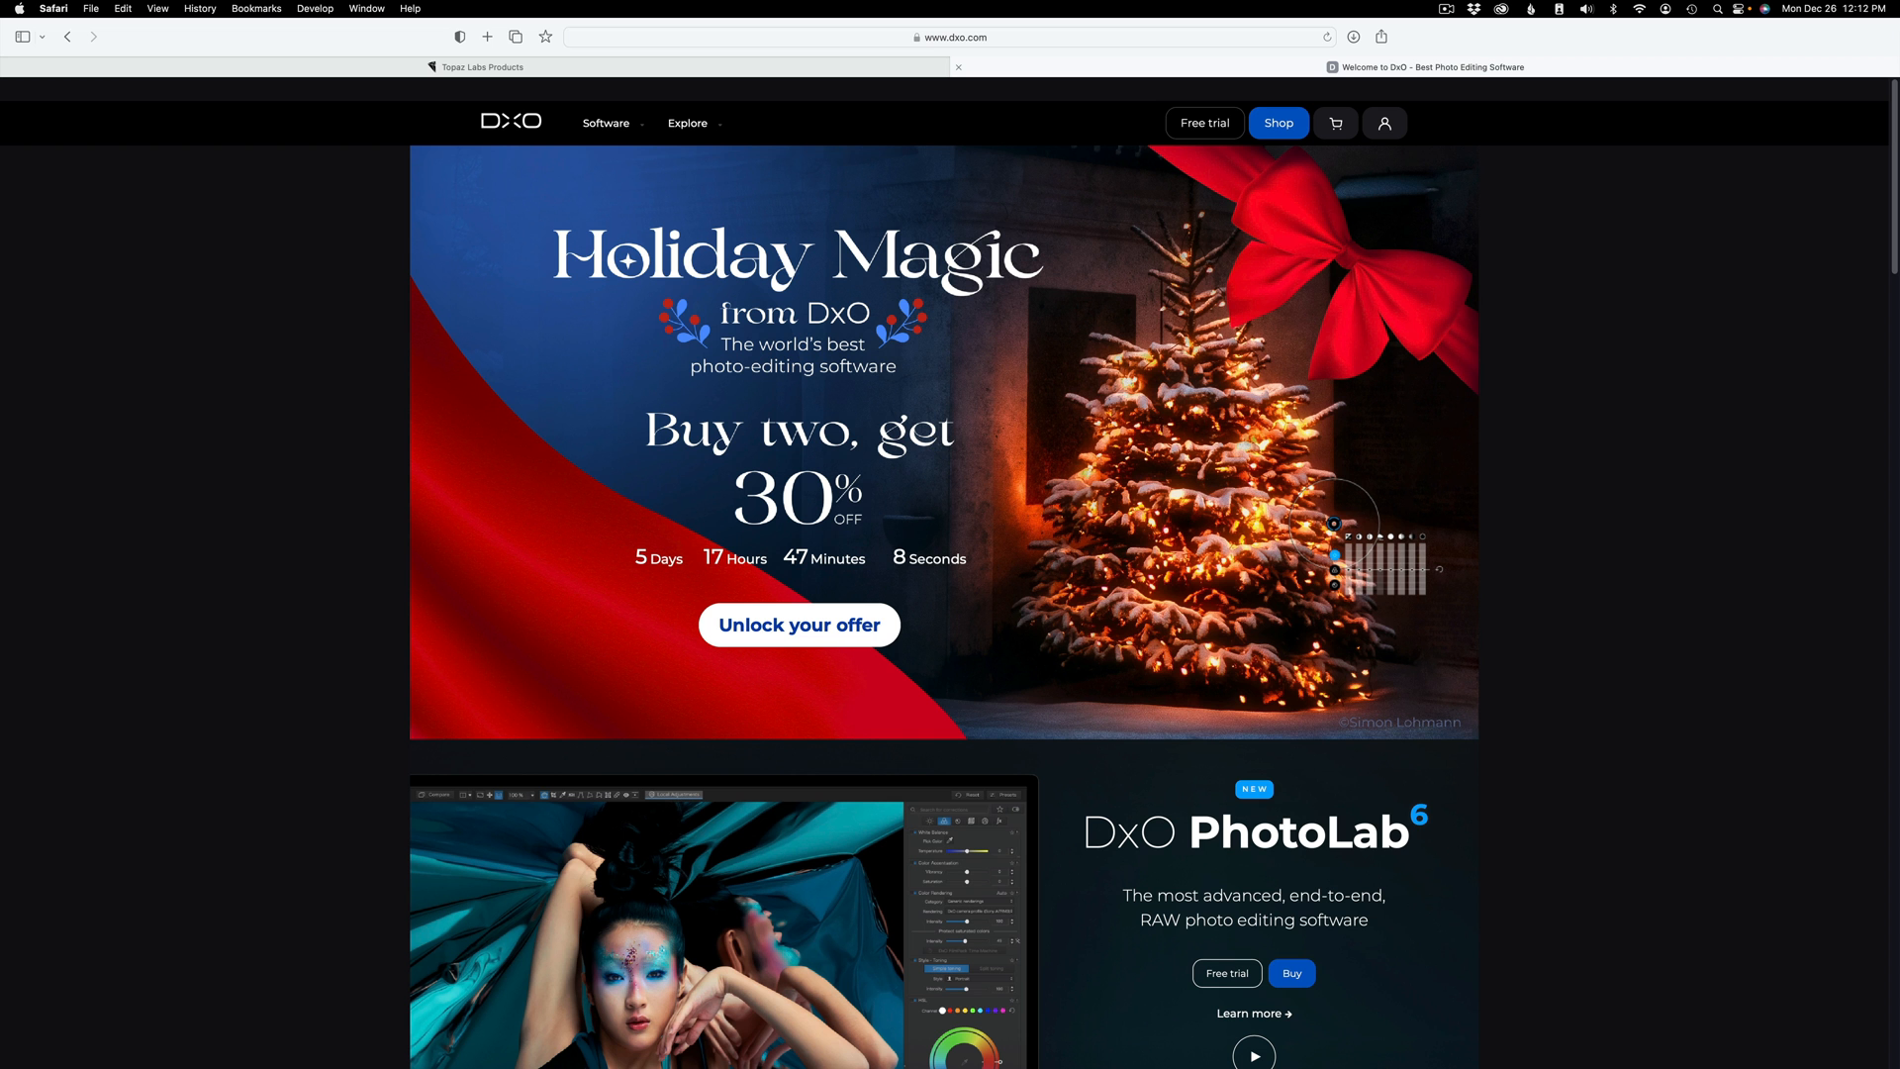